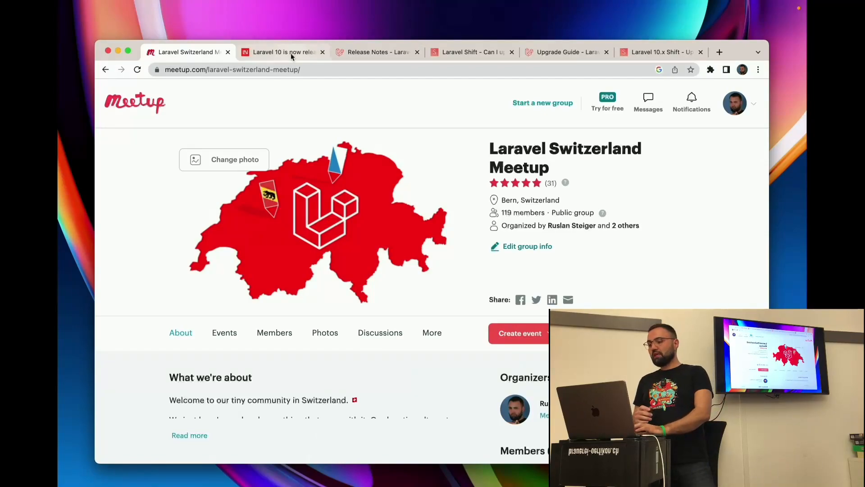
- Switch Chrome to the 'Laravel 10 is now released' Laravel News article
click(283, 52)
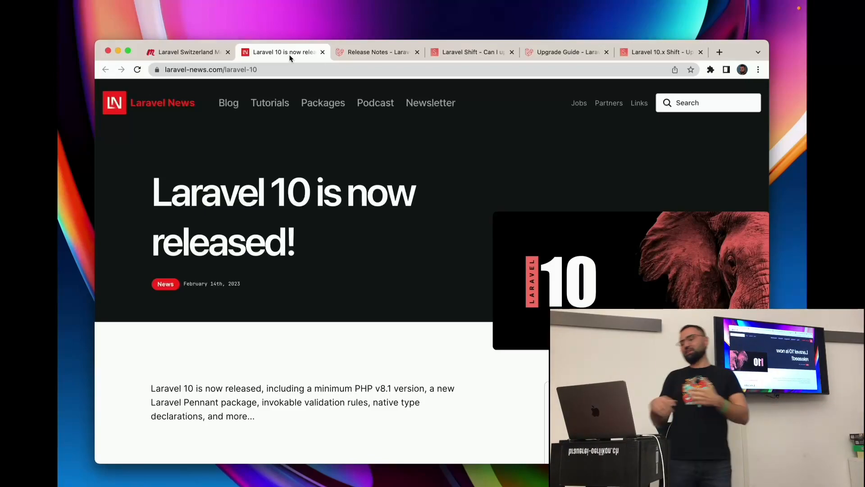
- Launch Warp and display 'laravel help new' output, picking out the --breeze option
text(warp)
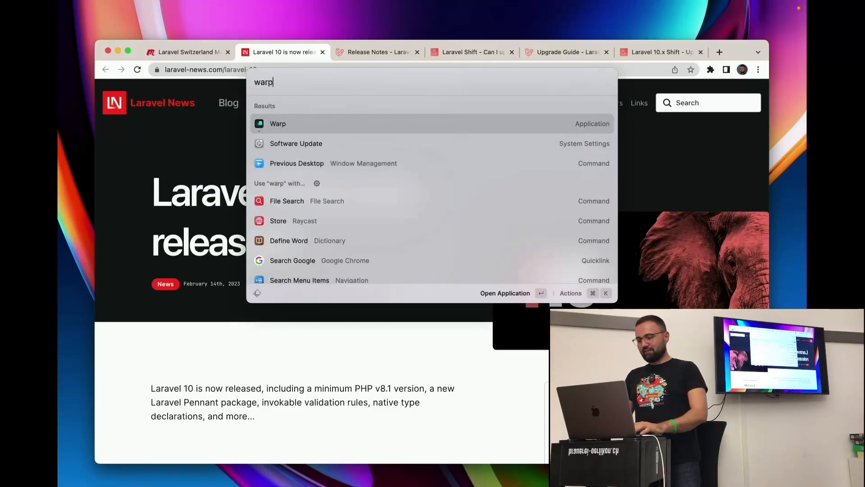
click(278, 123)
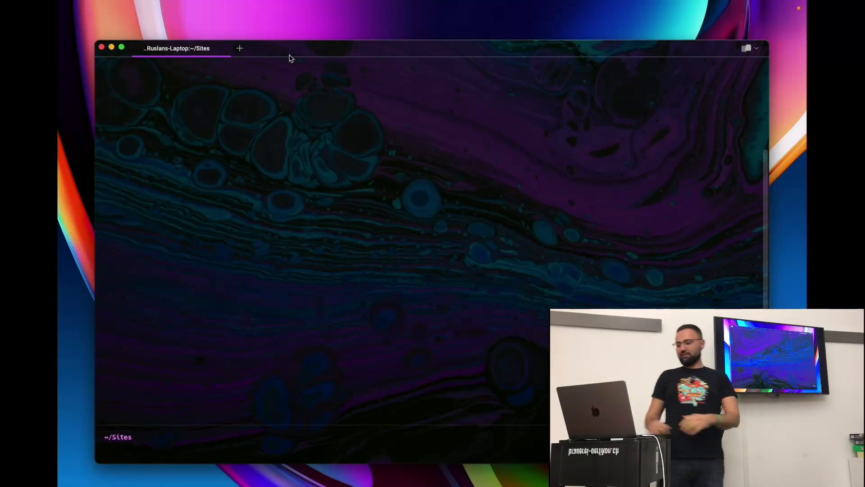
text(laravel new laravel10 --git --breeze --pest)
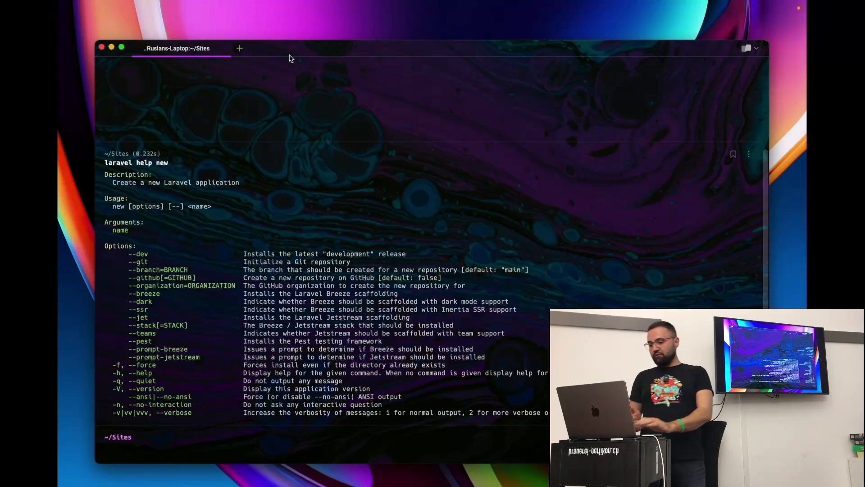
mouse_move(130, 300)
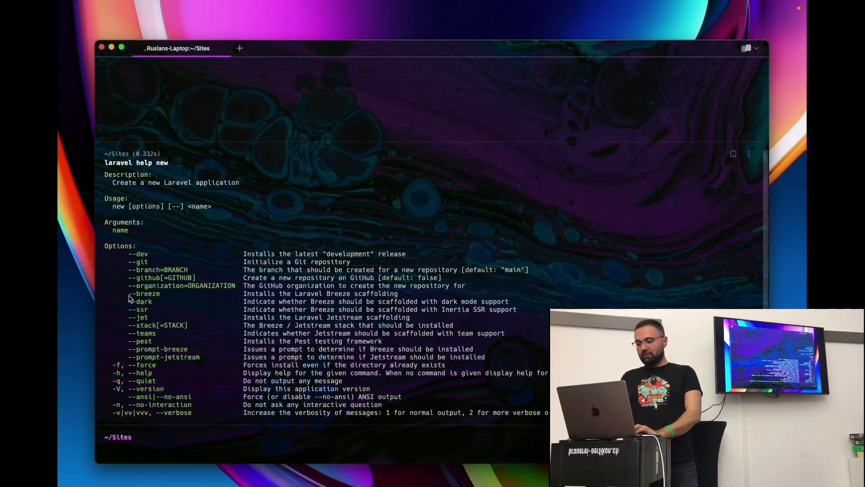
double_click(145, 293)
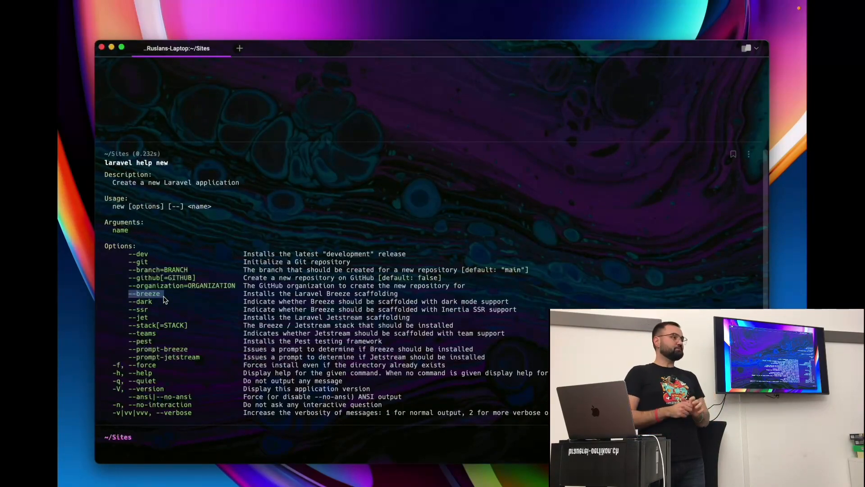
text(laravel help new)
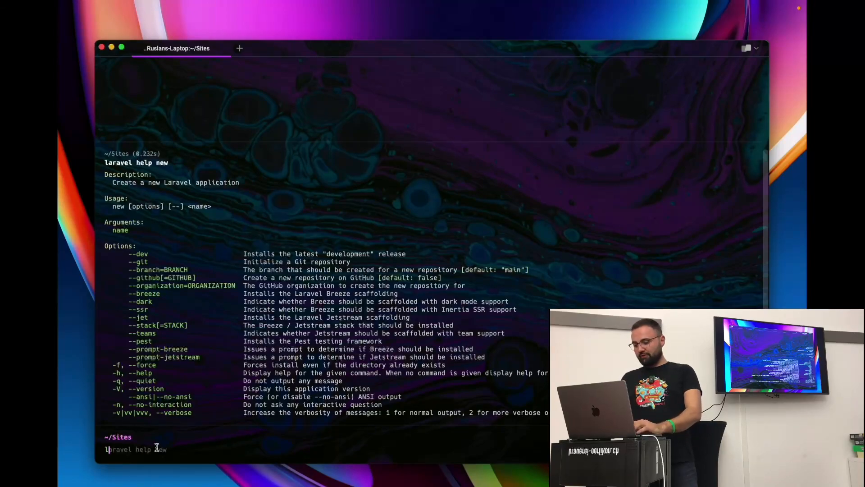
- Run 'laravel new laravel10 --git --breeze --pest', choosing Blade (0) and answering yes
text(laravel new laravel10 --git --breeze --pest)
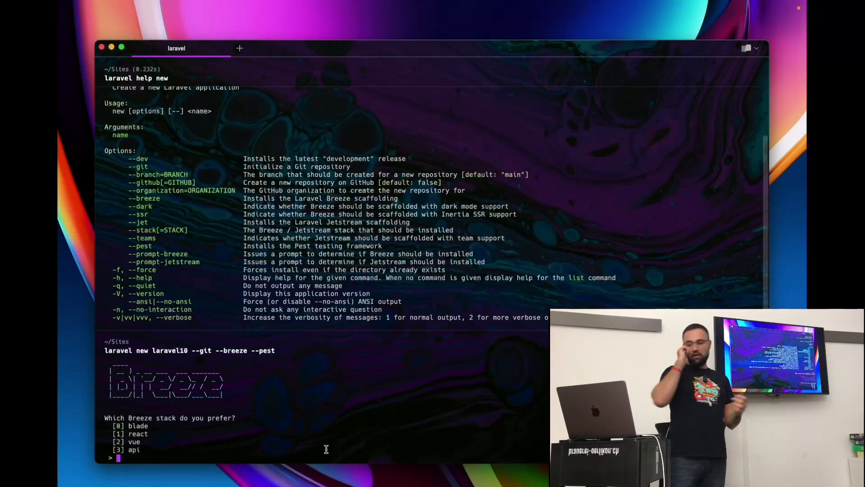
text(0)
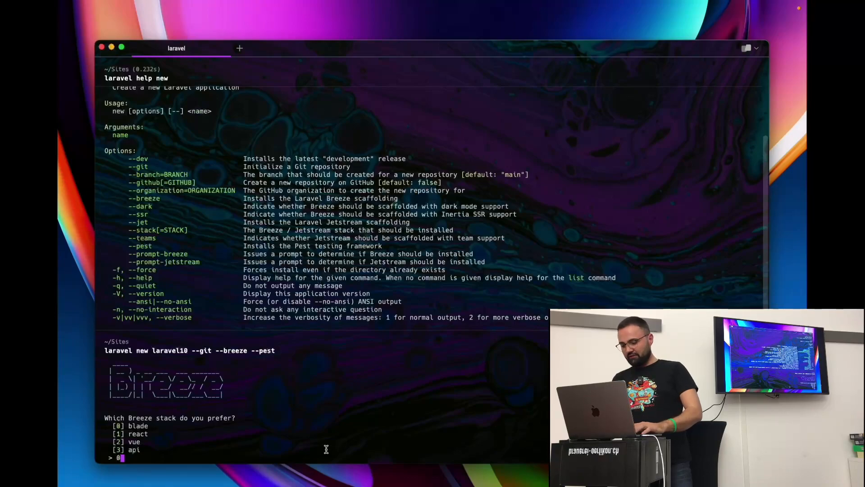
text(yes)
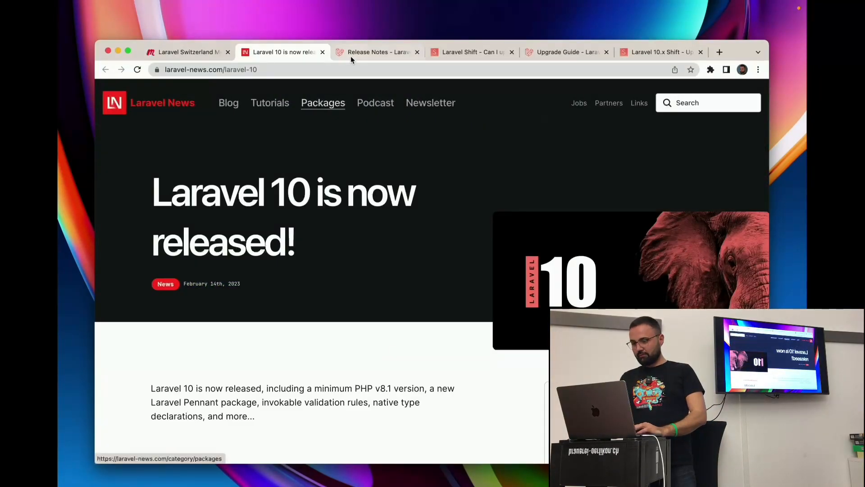
- Review the release notes Support Policy table and Laravel 10's supported PHP versions
click(377, 52)
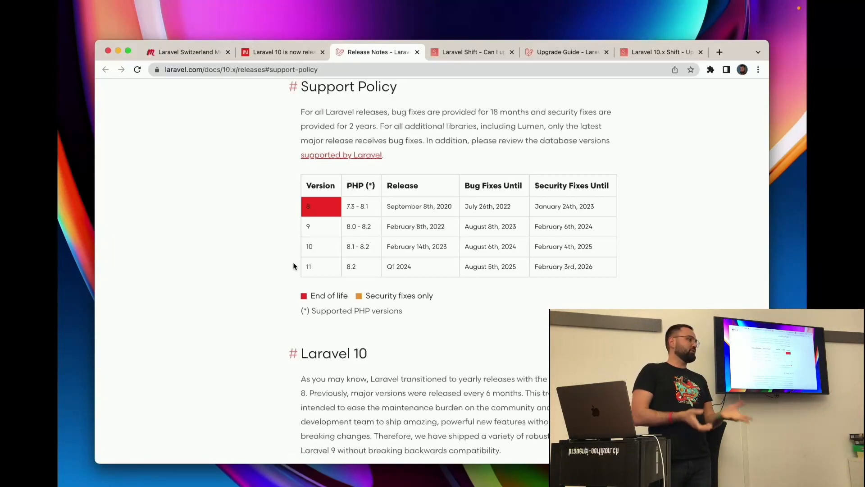
mouse_move(347, 253)
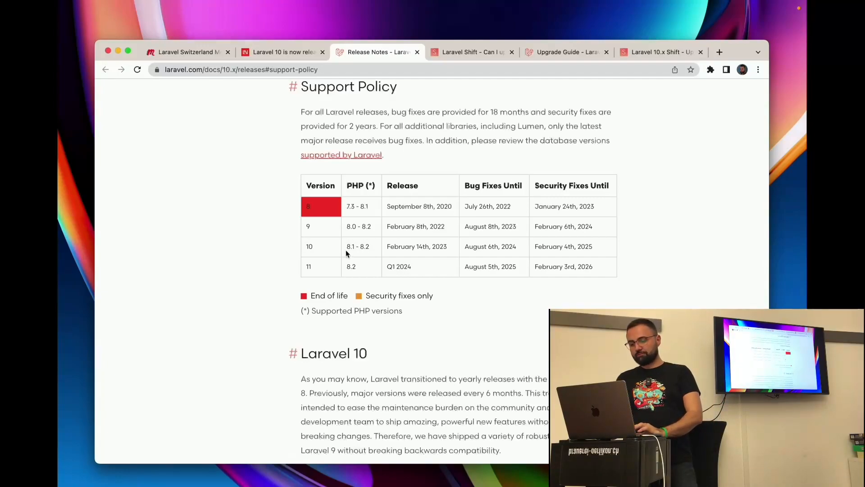
double_click(350, 246)
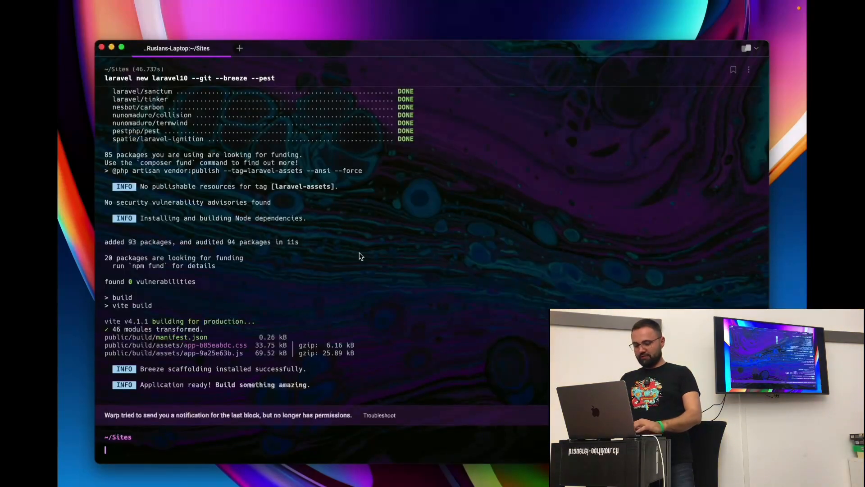
- Change into the ~/Sites/laravel10 project directory
text(cd ~/Sites/)
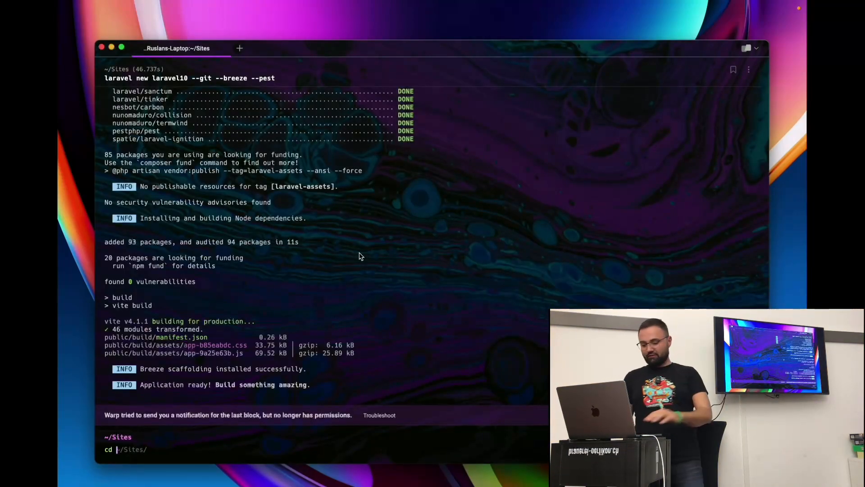
text(laravel10)
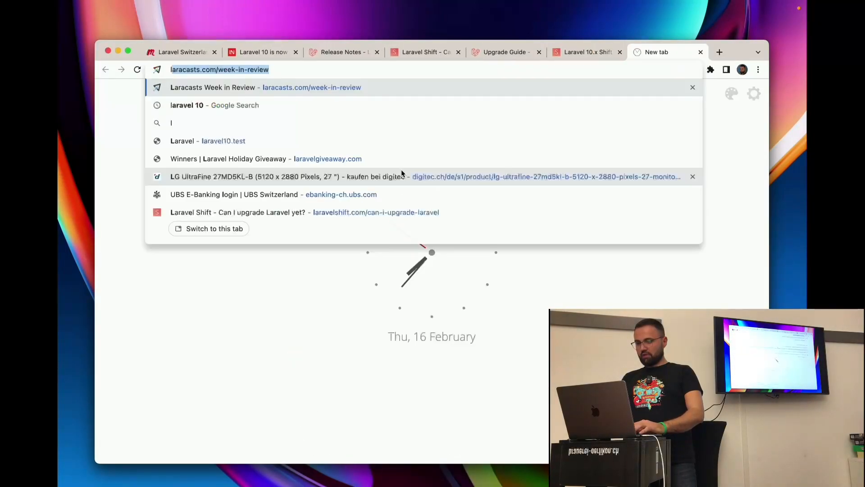
- Load laravel10.test in a new tab, then search the launcher for Toolbox
click(207, 141)
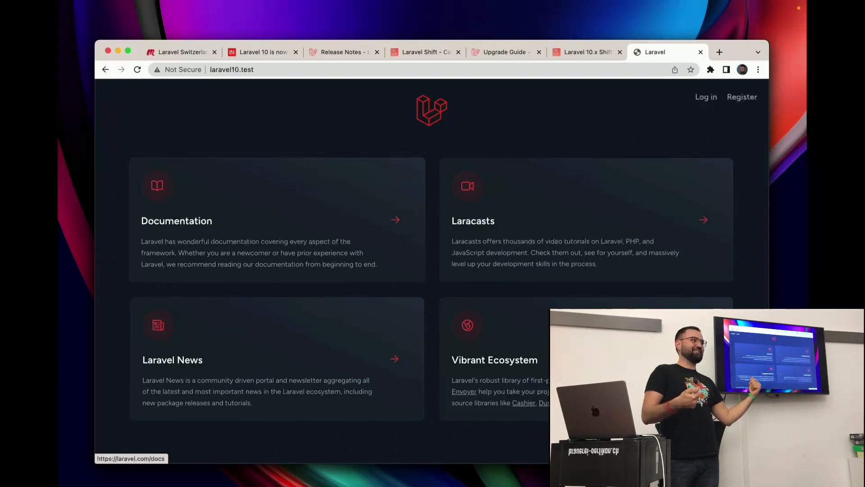
text(too)
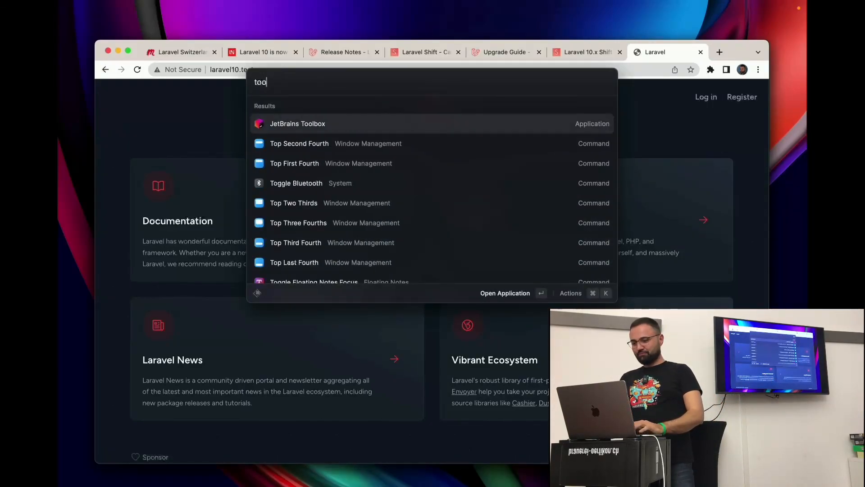
- Open laravel10 in PhpStorm from JetBrains Toolbox and run 'php artisan migrate'
key(escape)
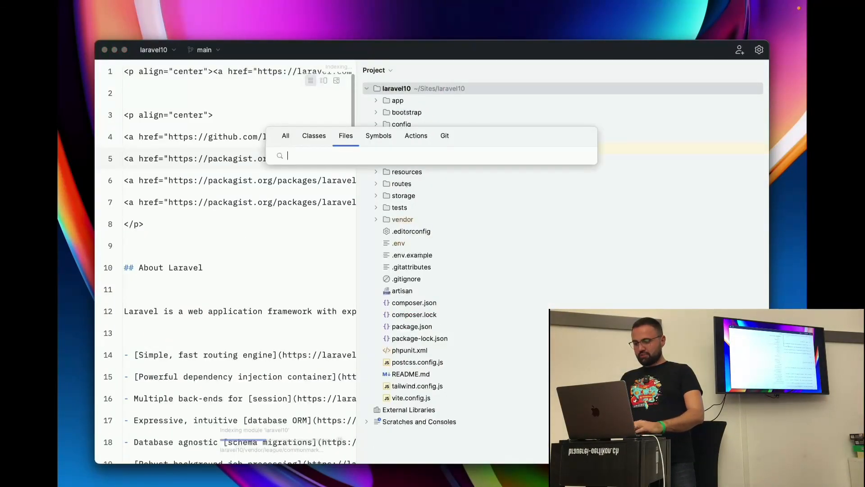
click(399, 243)
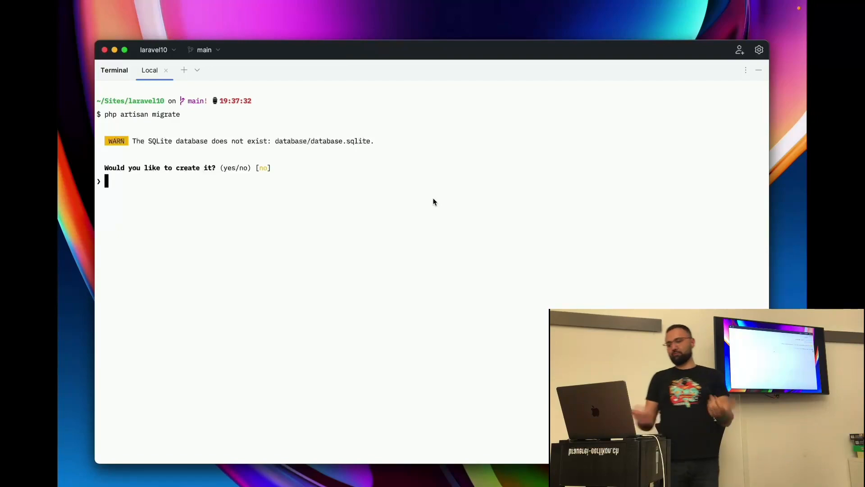
- Confirm creating the database, then add database/database.sqlite as a SQLite data source and expand main
text(yes)
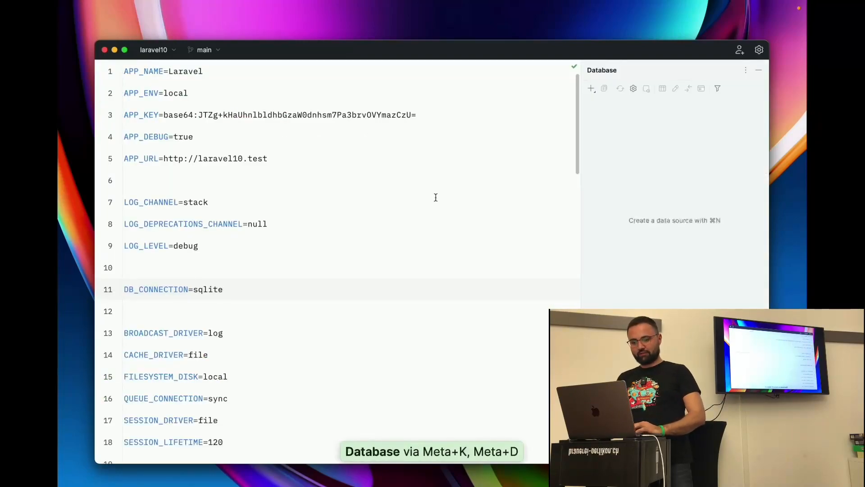
click(591, 89)
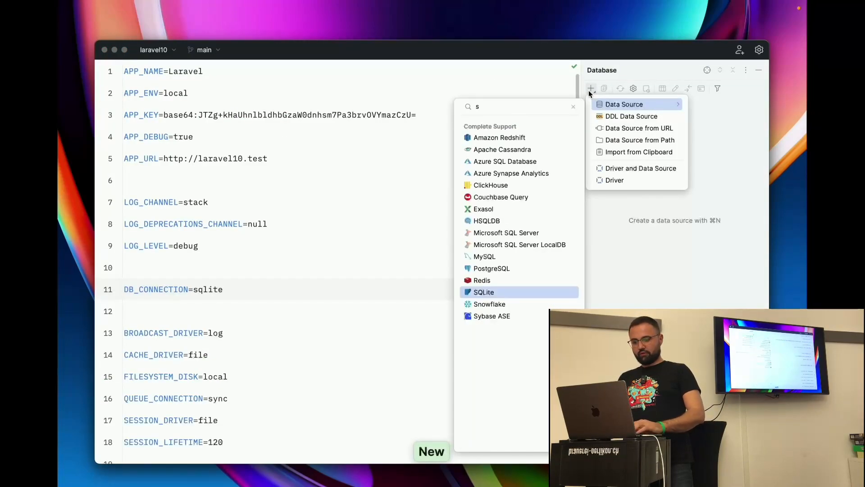
click(483, 292)
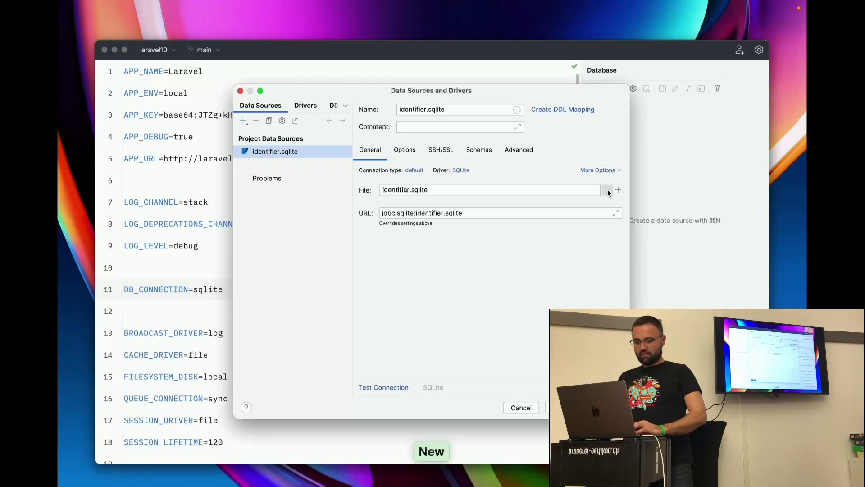
click(607, 190)
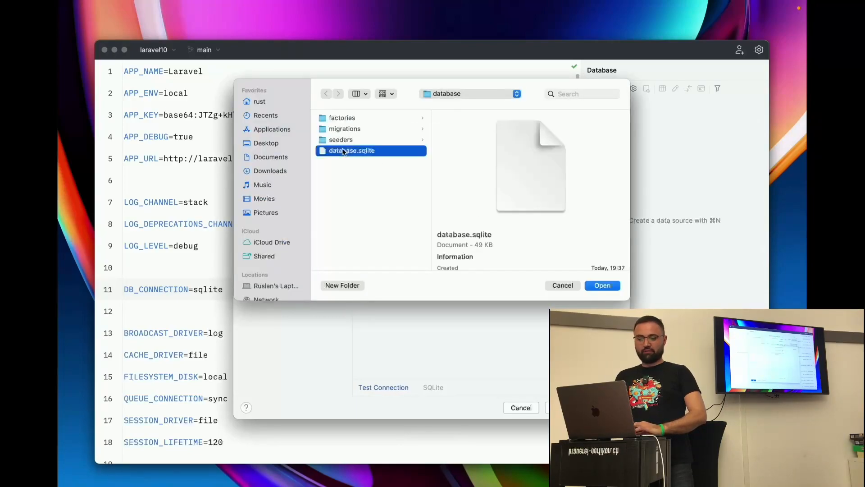
click(602, 286)
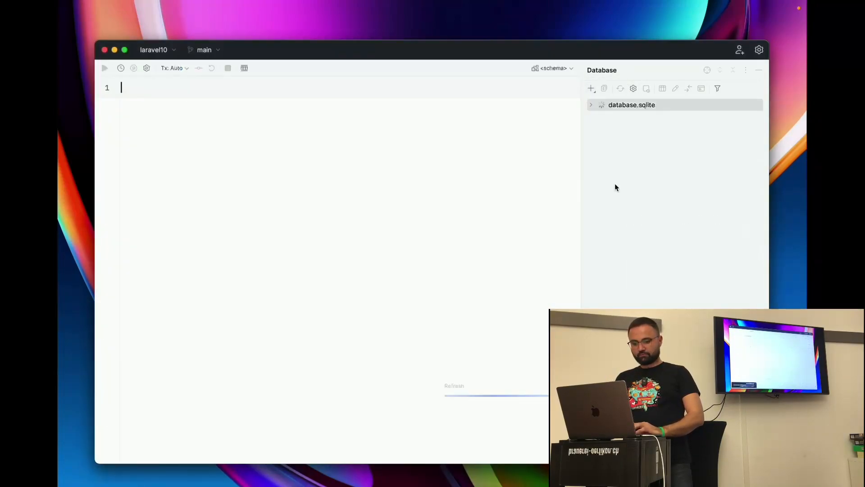
click(591, 105)
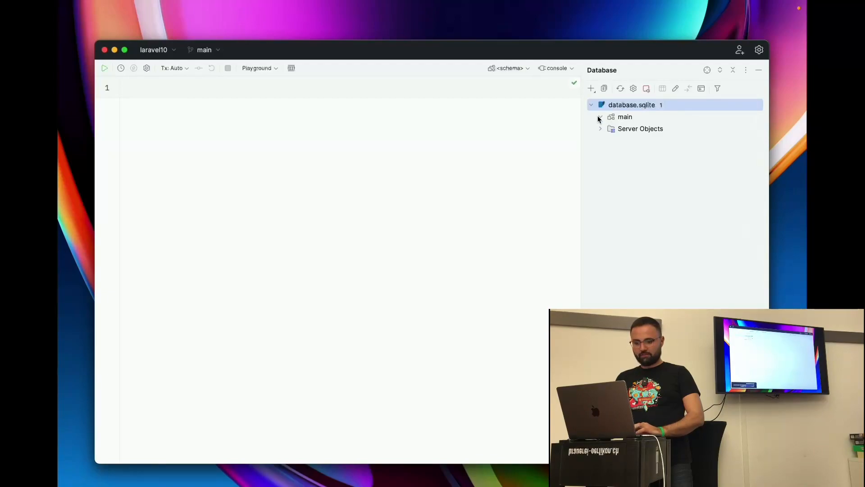
click(601, 116)
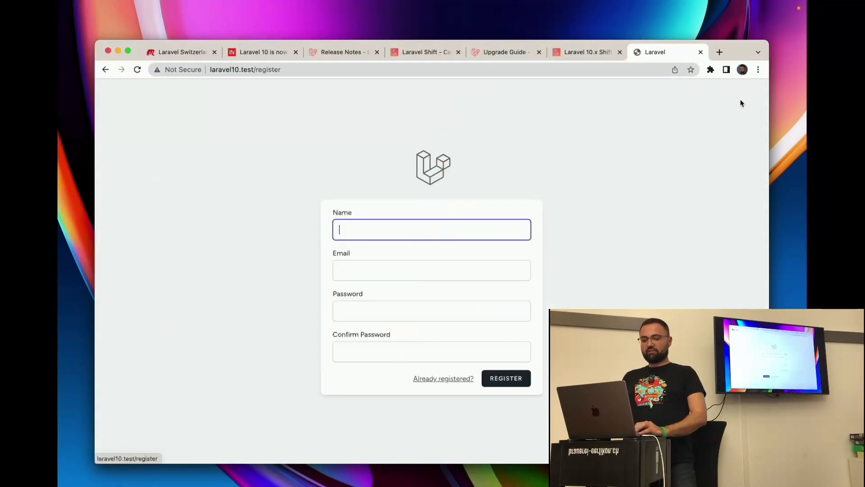
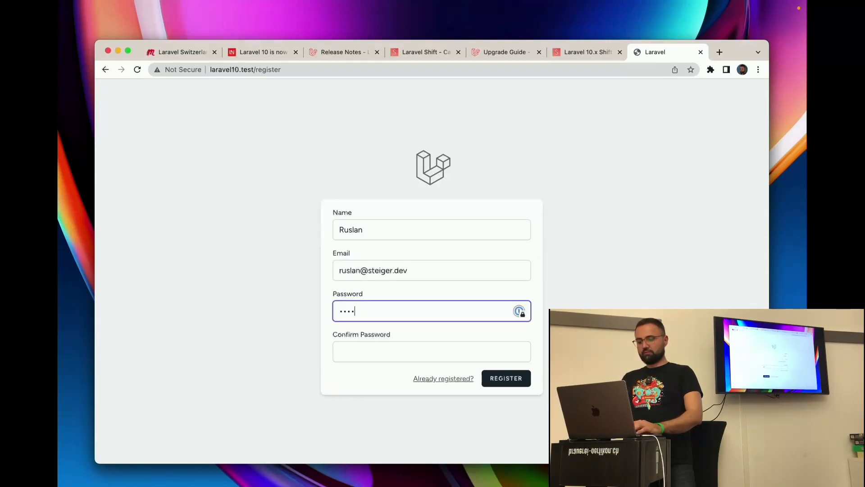
- Register a Ruslan account on laravel10.test and open the users table in PhpStorm
click(506, 378)
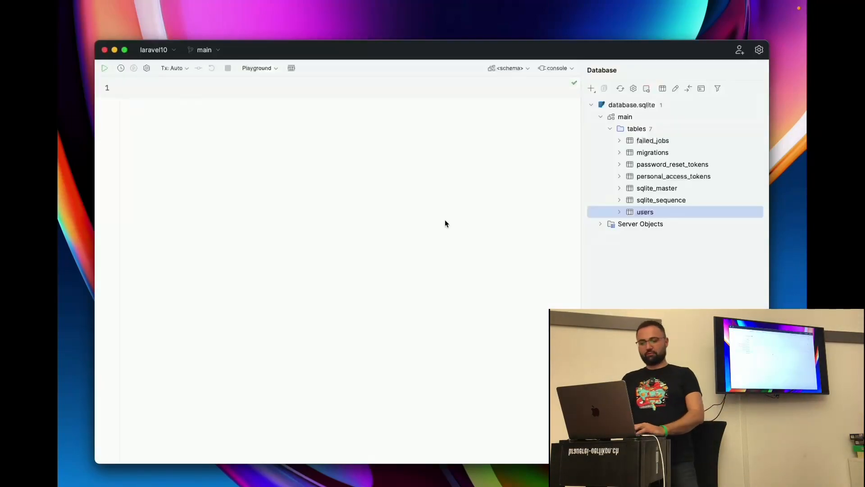
double_click(645, 211)
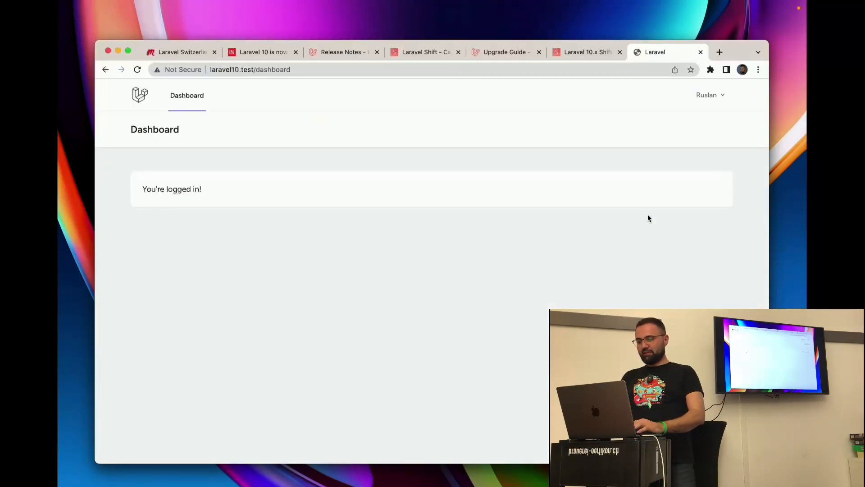
key(Meta+t)
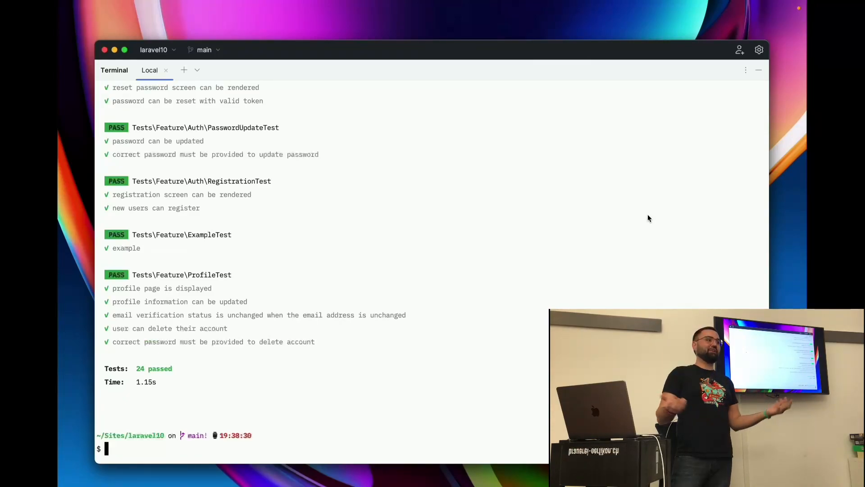
- Expand tests > Feature and open ProfileTest.php with its Pest tests
click(645, 212)
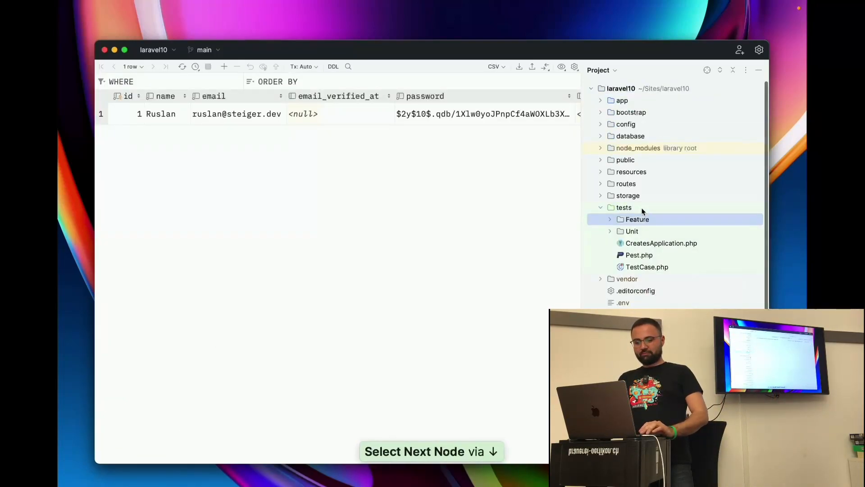
click(637, 219)
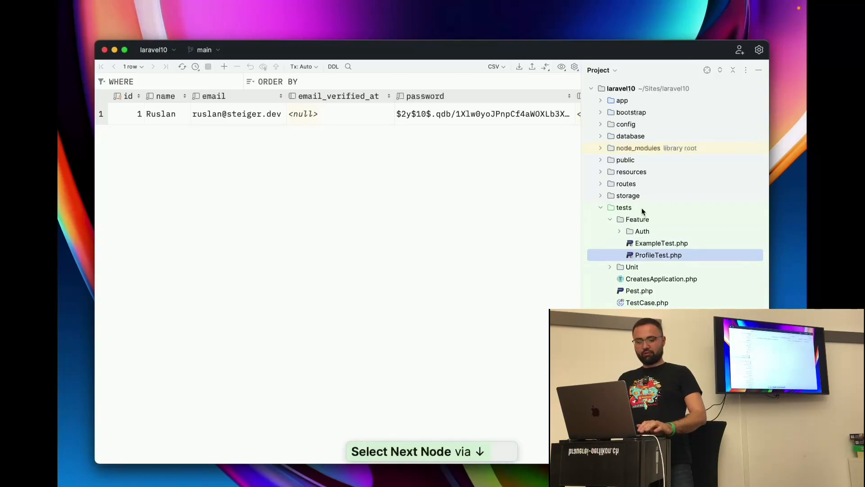
double_click(658, 254)
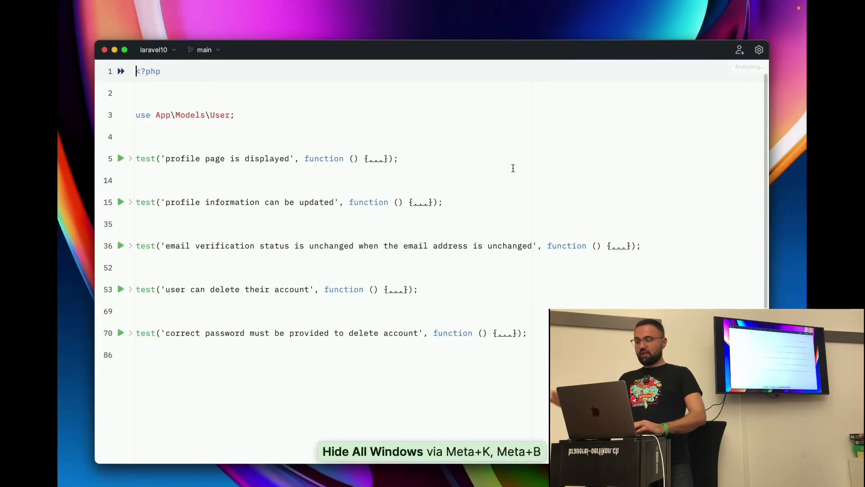
- Unfold the 'profile page is displayed' test to show its user factory, request and assertion
click(121, 158)
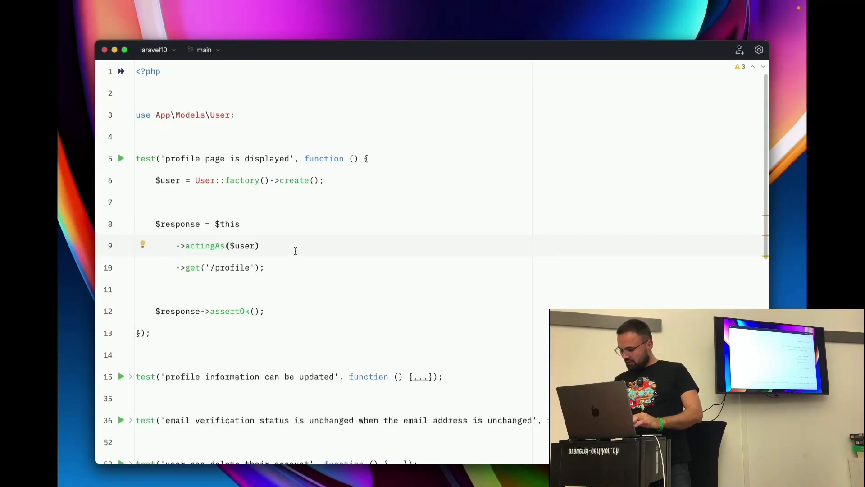
- Search files for 'kernel' and open Console/Kernel.php
text(ph)
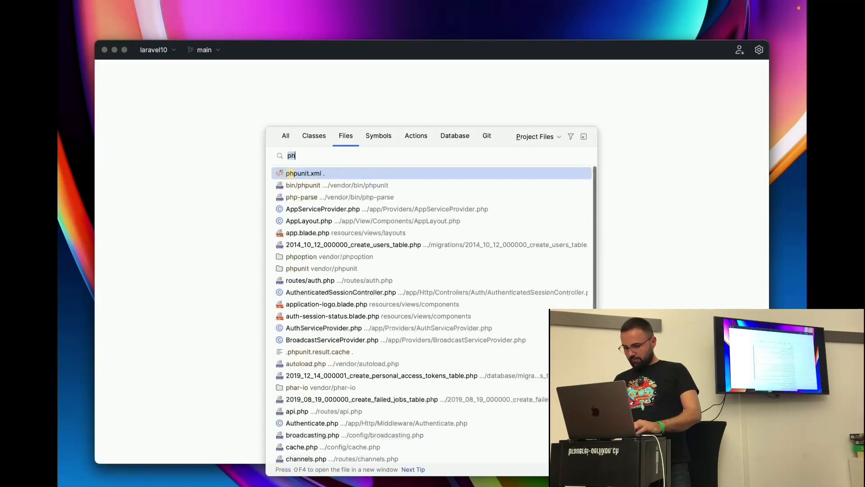
text(s)
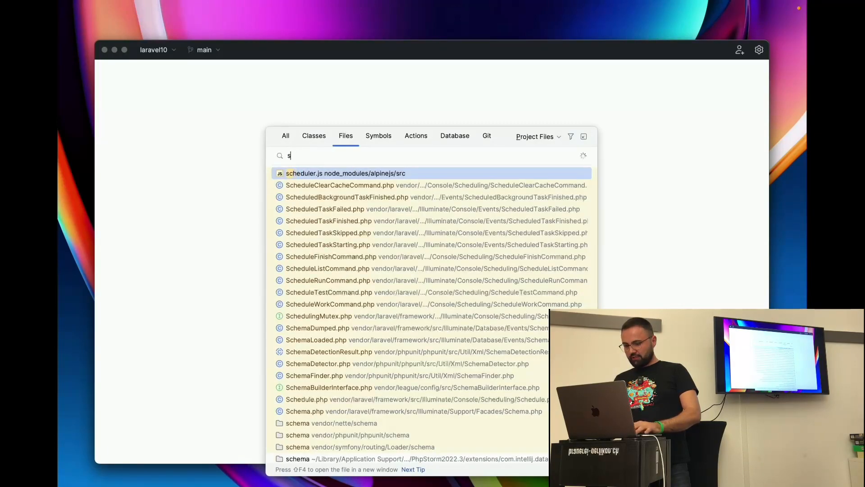
text(kernel)
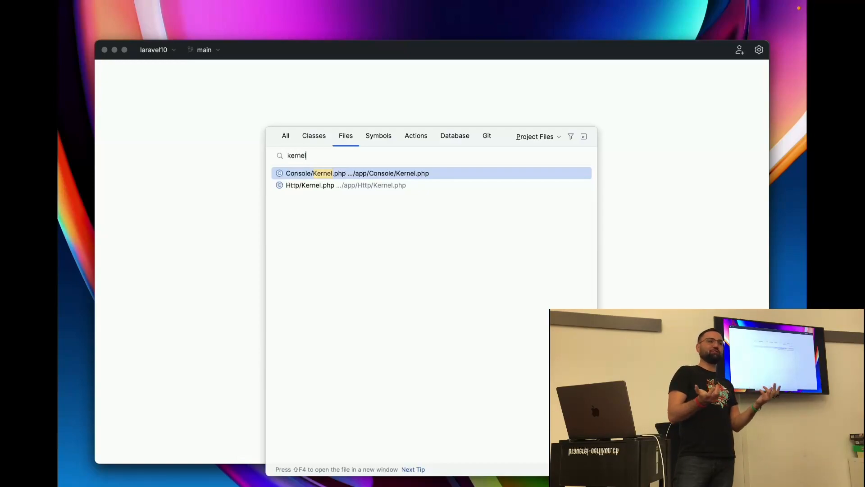
click(357, 173)
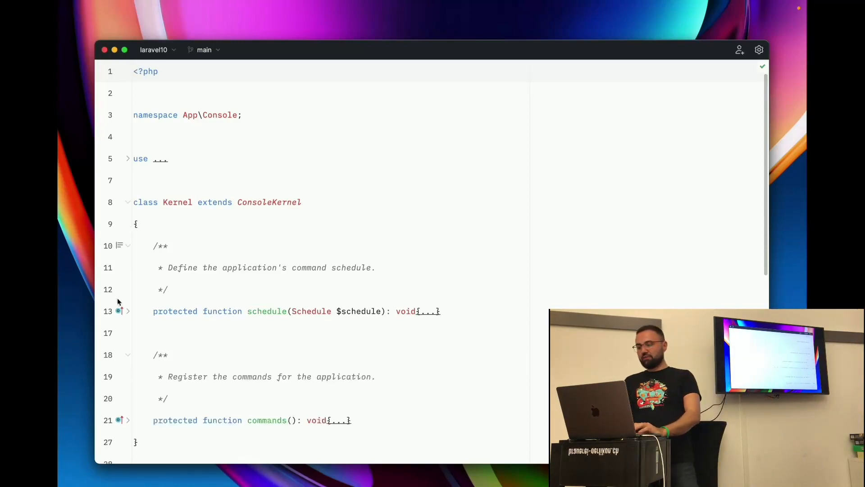
double_click(266, 311)
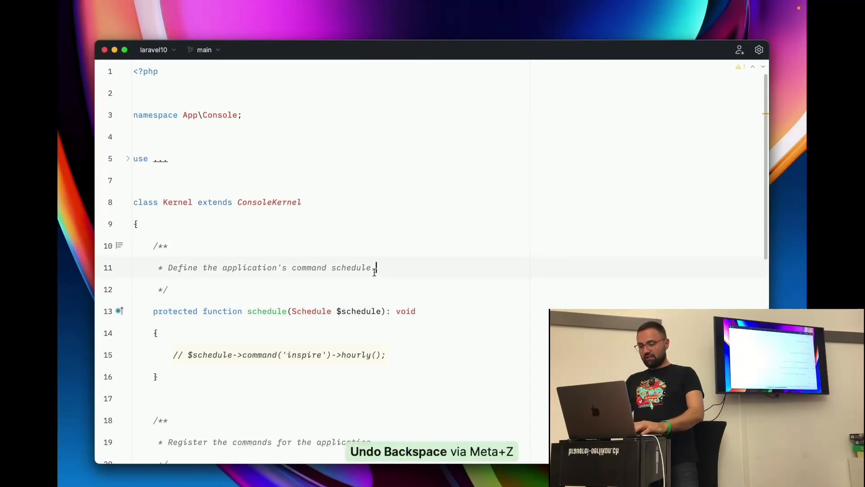
text(@param Schedule $sch)
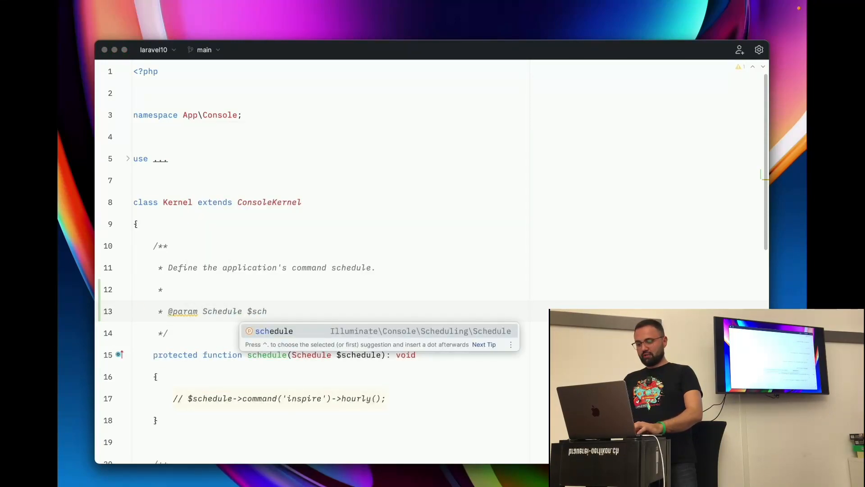
text(@return void)
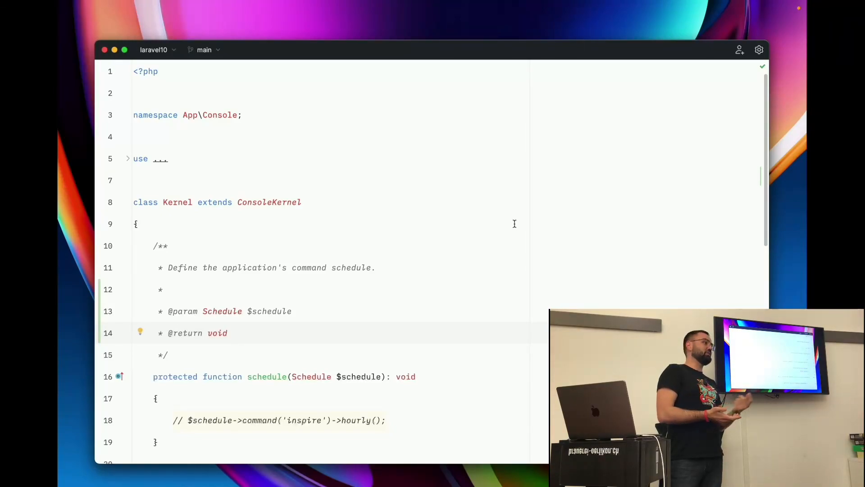
key(cmd+x)
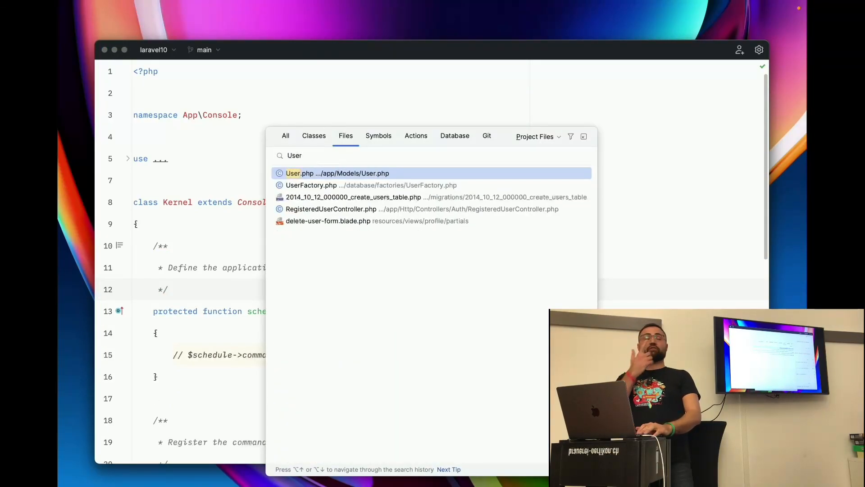
- Open app/Models/User.php and select the 'datetime' cast for email_verified_at in $casts
click(337, 173)
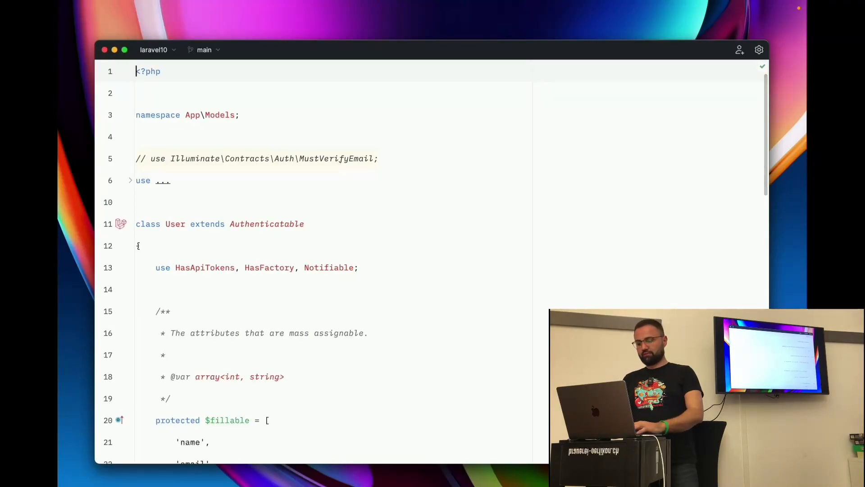
key(cmd+f12)
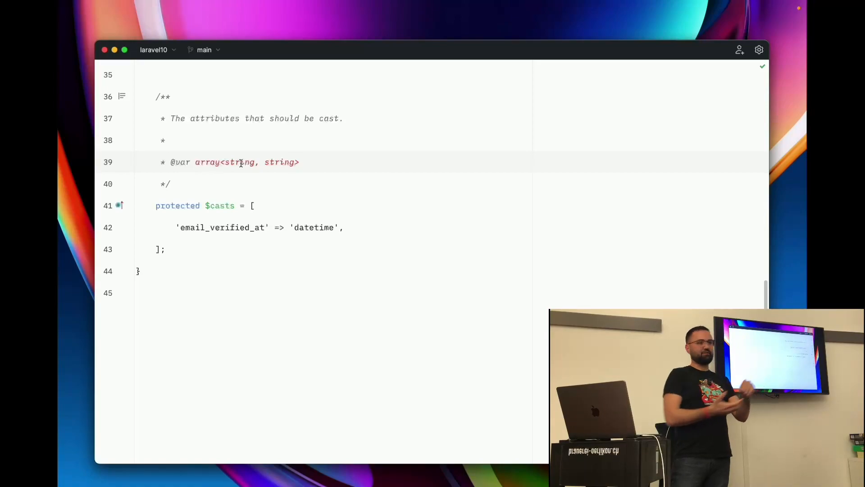
double_click(239, 162)
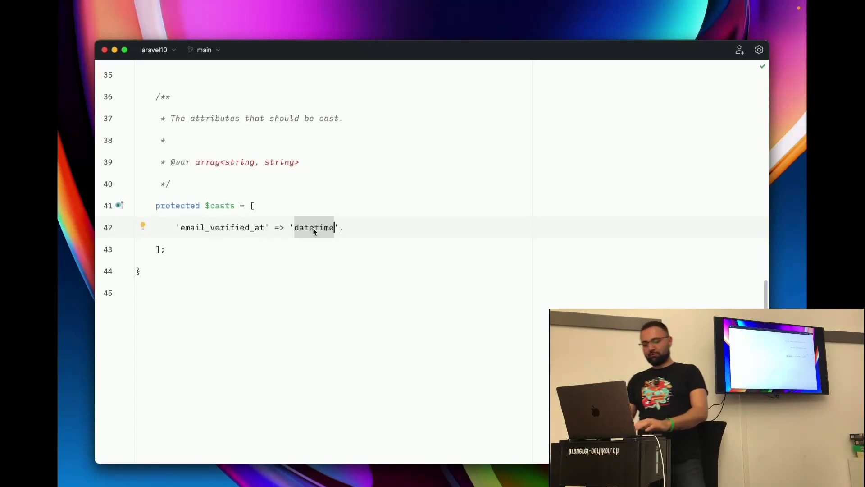
text(Request)
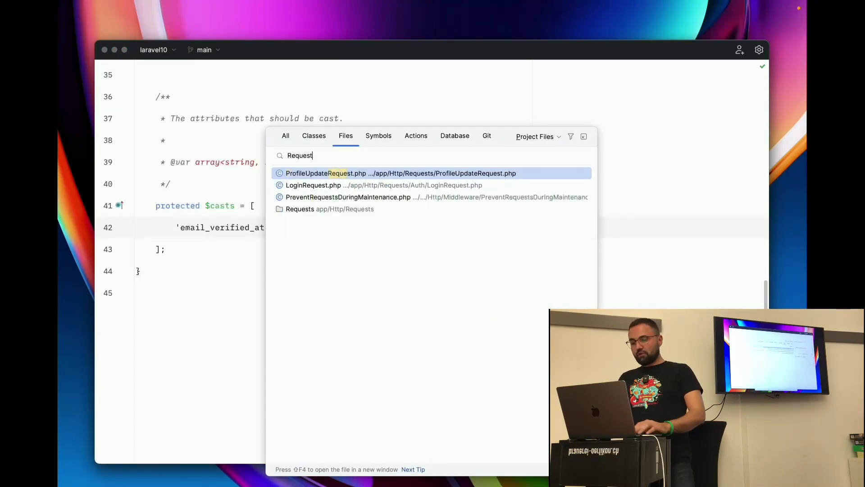
- Open ProfileUpdateRequest.php and select the type in its return annotation
click(400, 172)
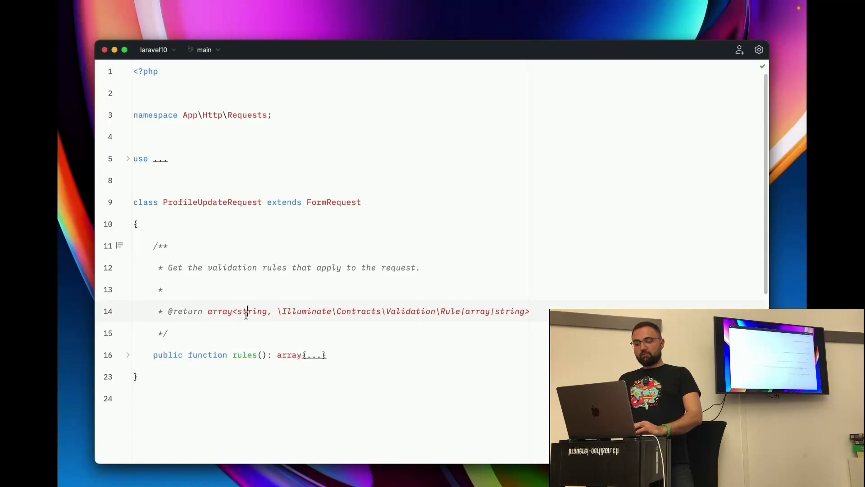
double_click(251, 311)
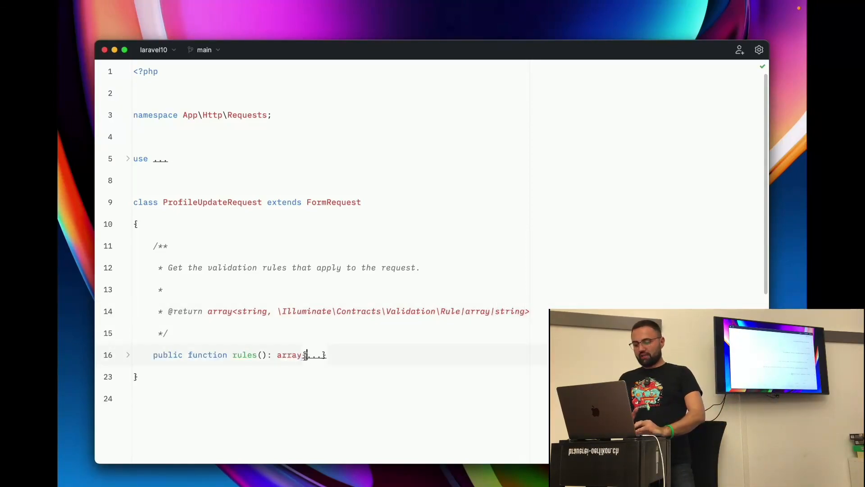
- Unfold rules() to reveal the 'name' and 'email' validation rule strings
click(128, 355)
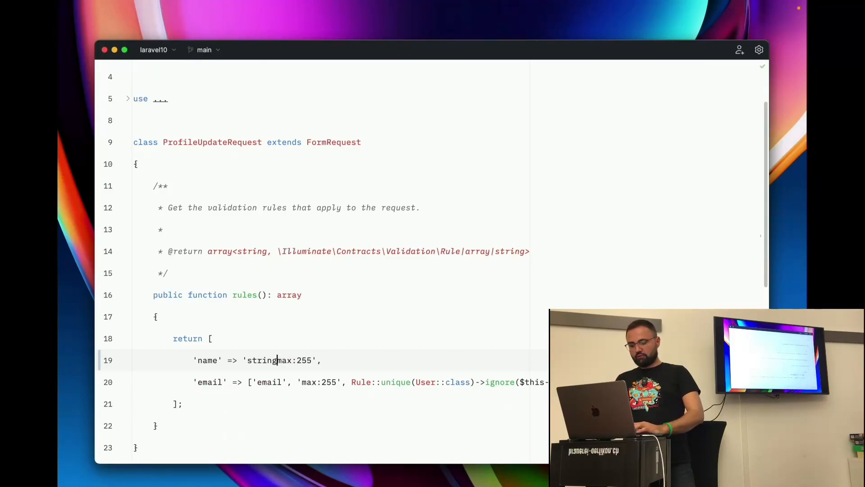
text(|)
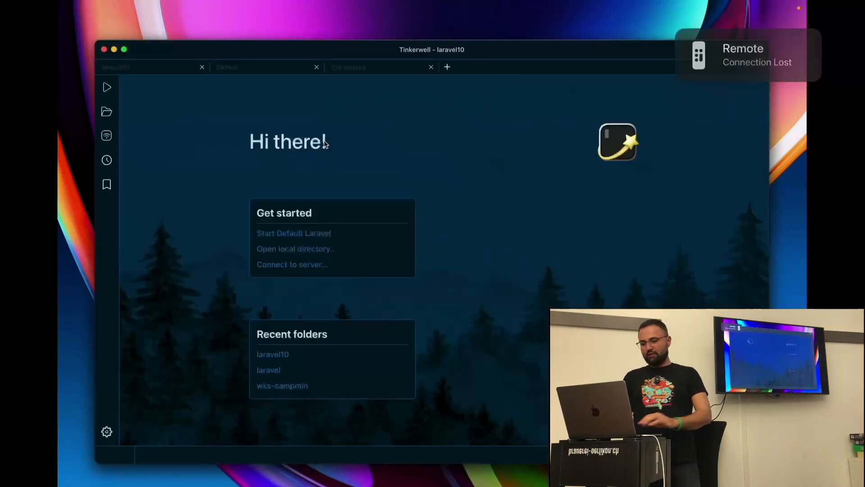
- In a new Default Tinkerwell tab, run str()->password(); to generate a password
click(447, 66)
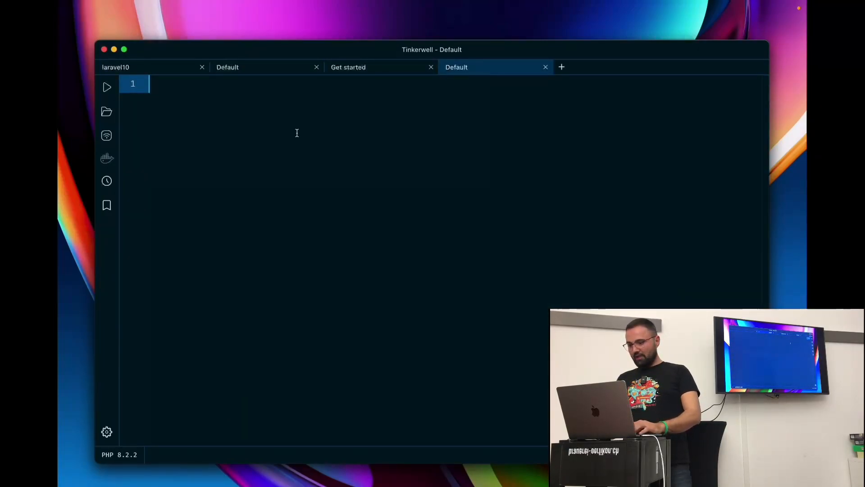
text(str()->)
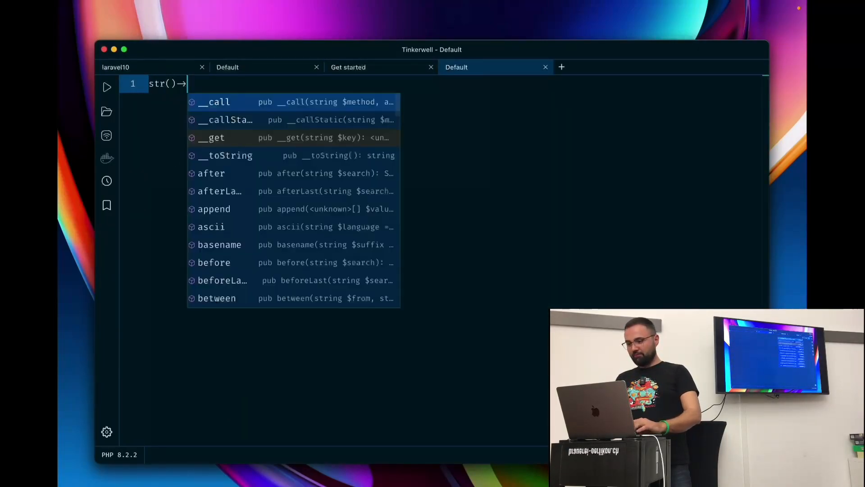
text(password();)
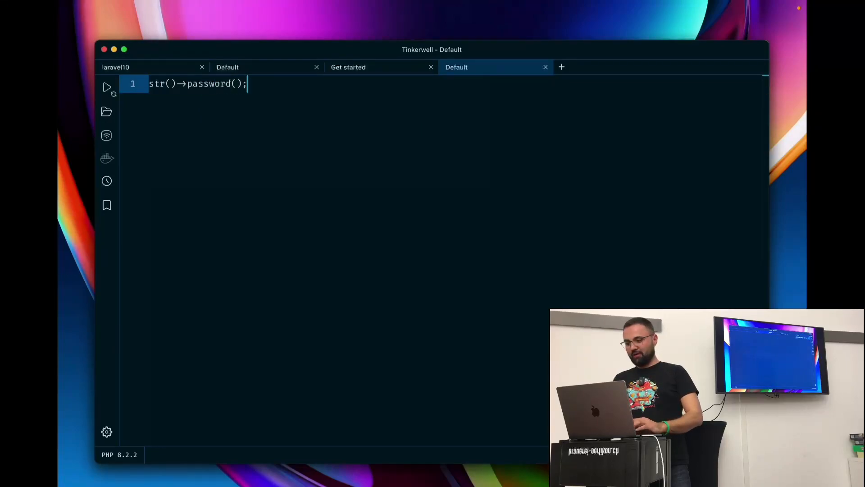
click(107, 87)
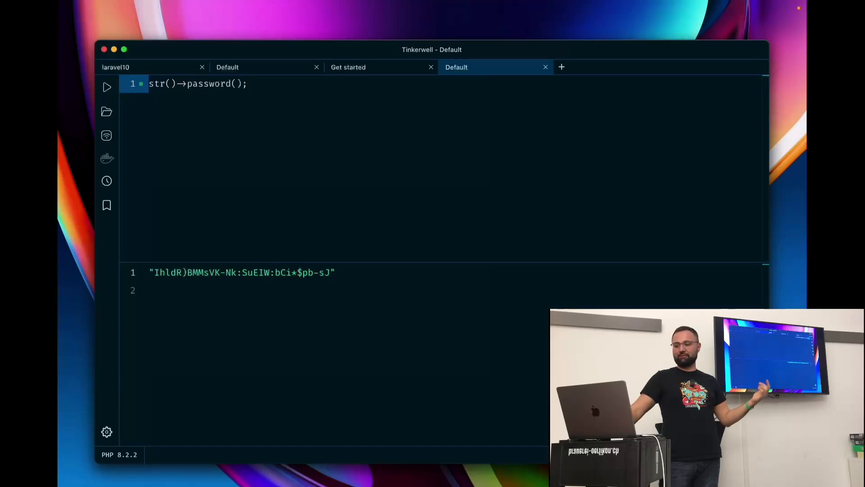
- Rerun password() with length 10 and symbols set to true, then false
click(106, 87)
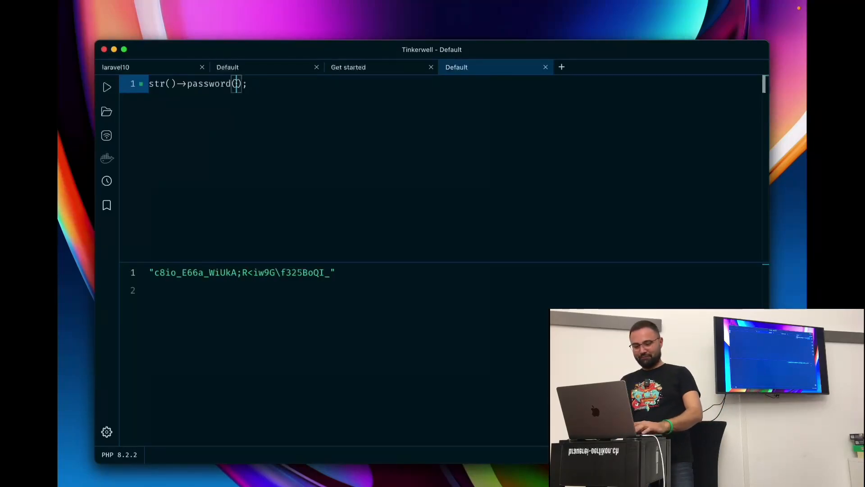
text(10)
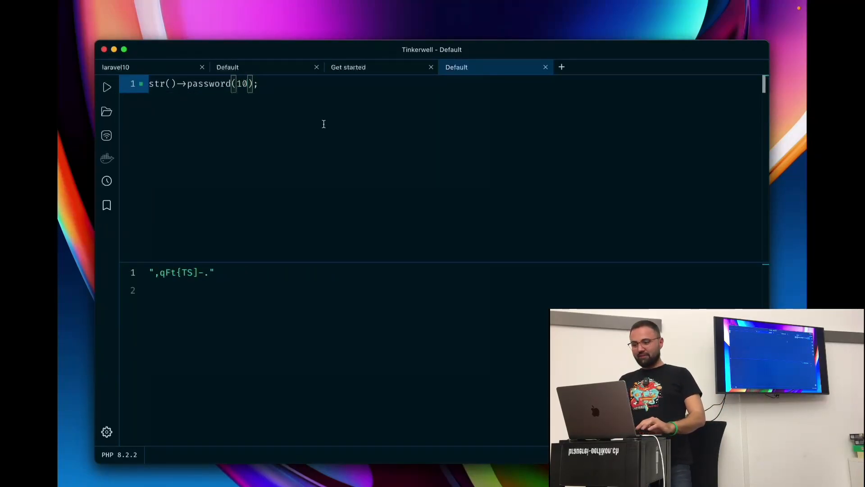
text(,)
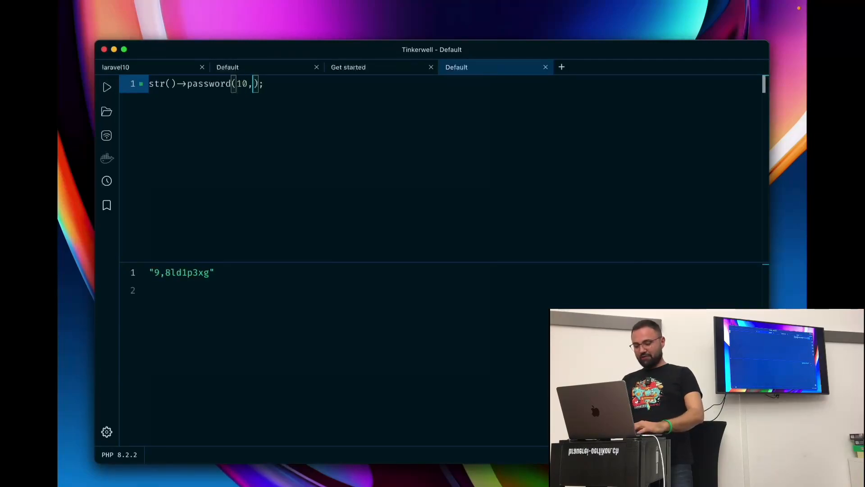
text(symbols :)
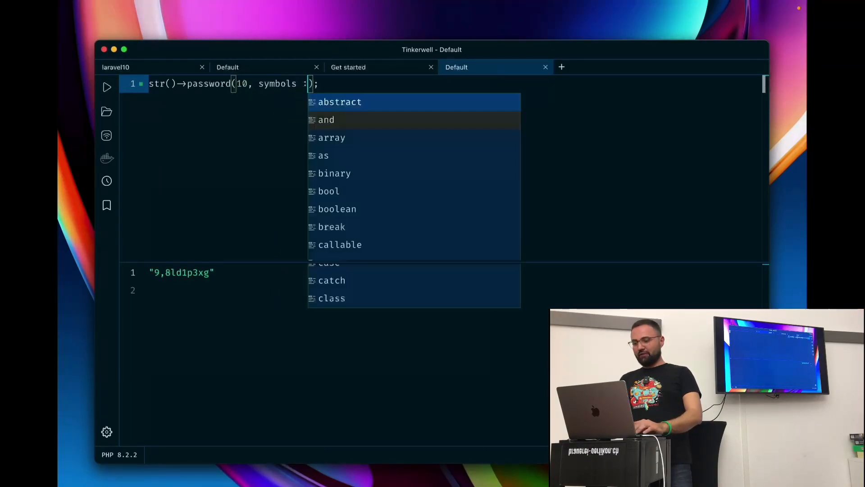
text(true)
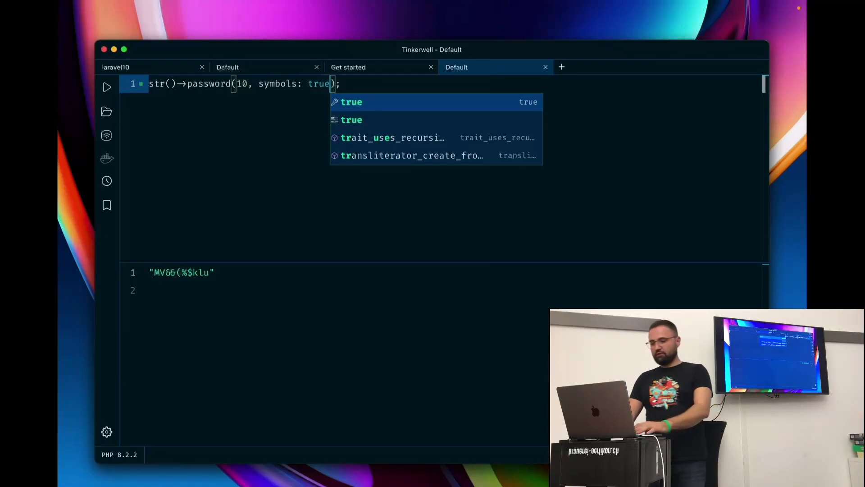
text(false)
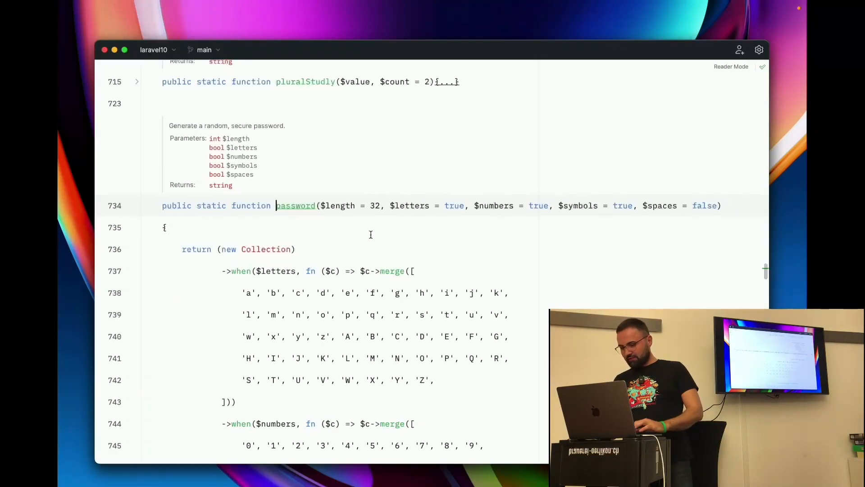
- Bring the project terminal back into view, showing all 24 tests passing
key(Meta+t)
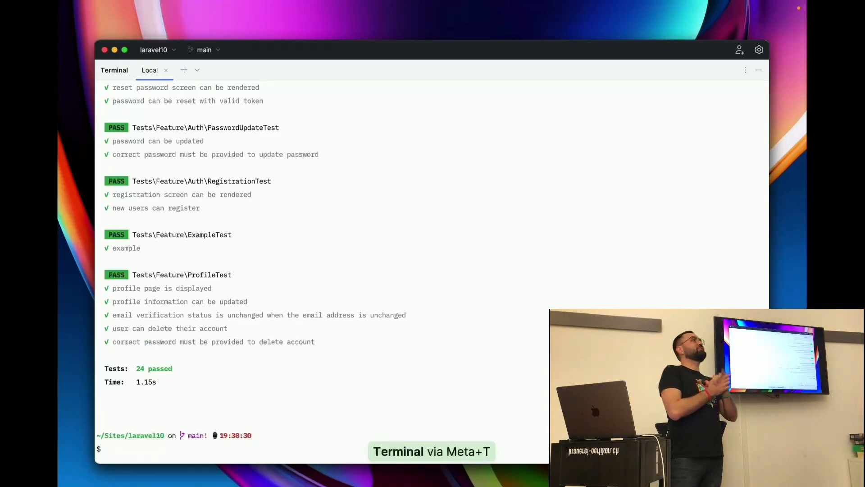
- List Artisan commands in the terminal, then start php artisan make:controller
text(php ar)
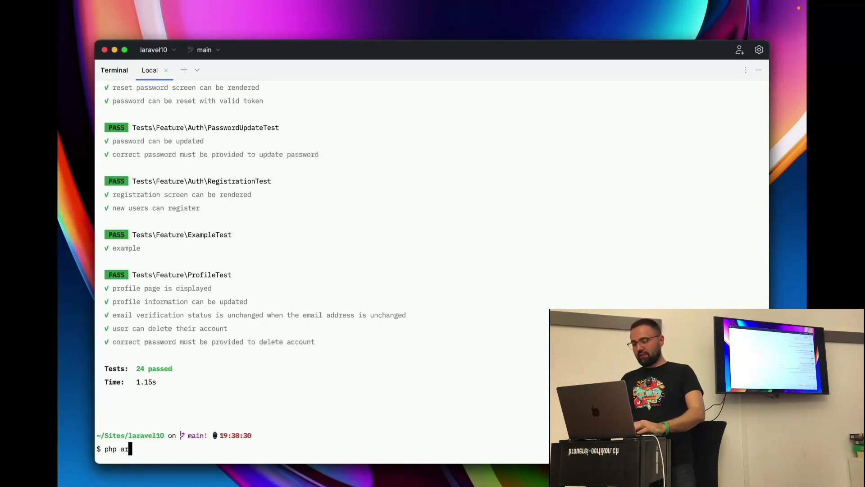
key(Enter)
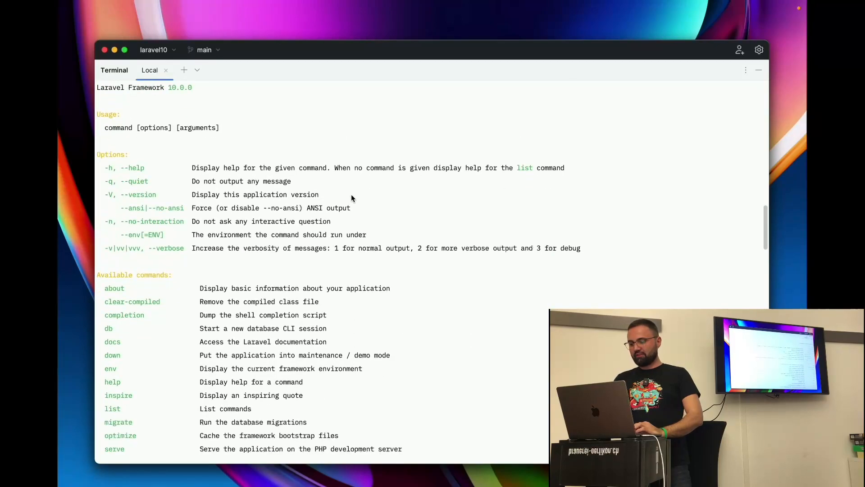
scroll(down, 3)
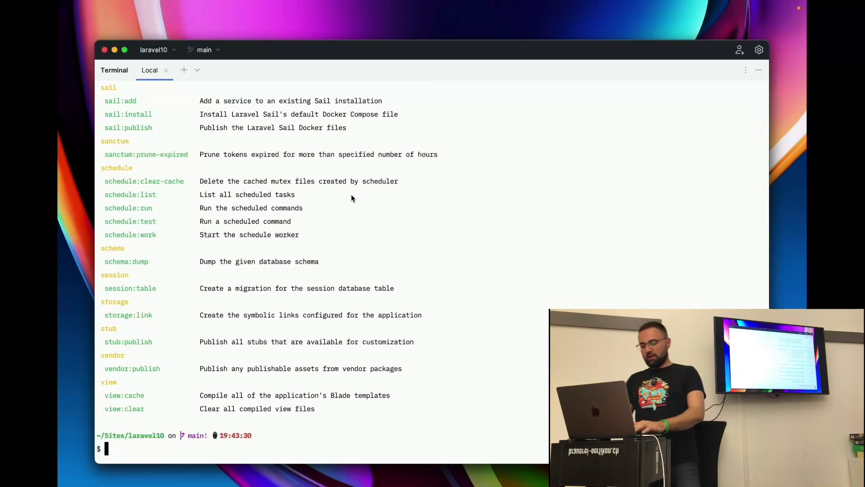
text(php artisan make:controller)
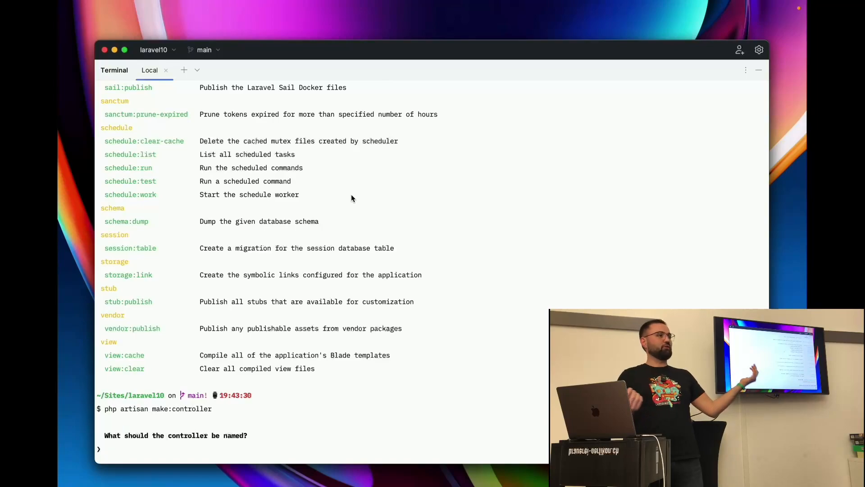
- Name the controller UserController, choose resource type (3) and bind it to User
text(UserController)
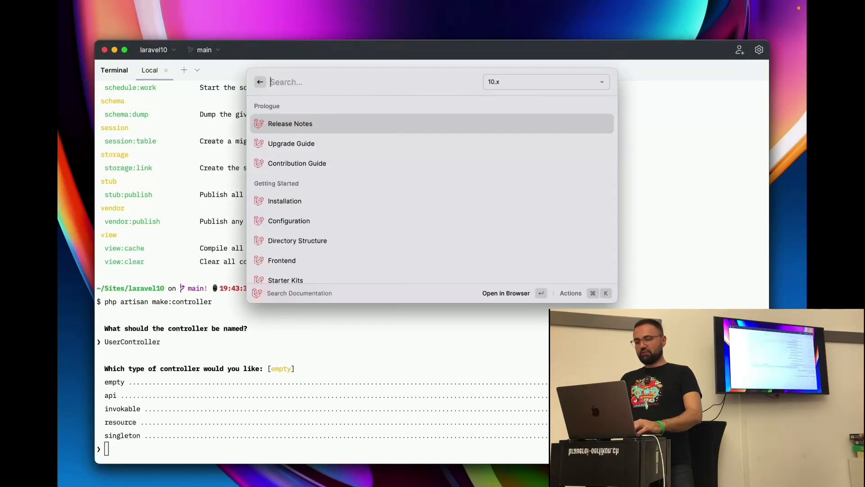
text(controller singleton)
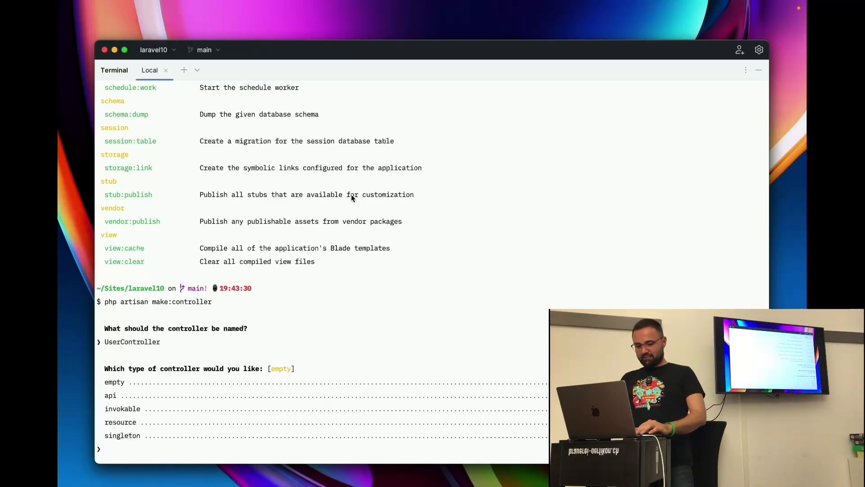
text(3)
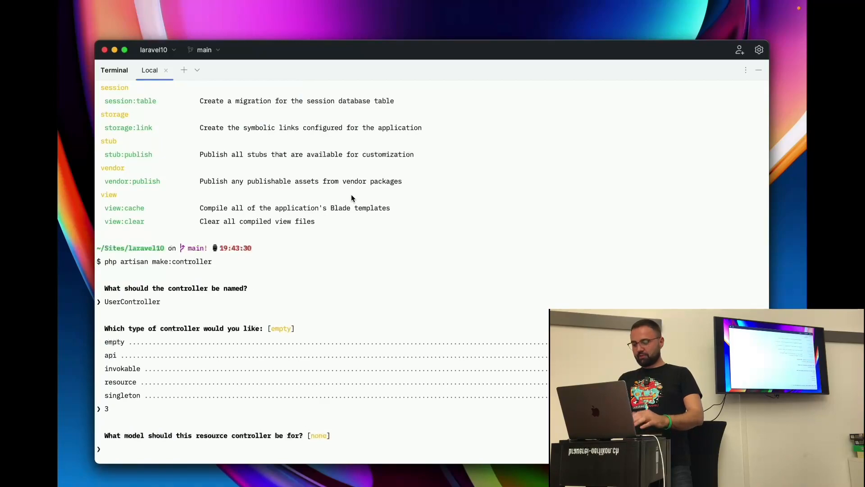
text(User)
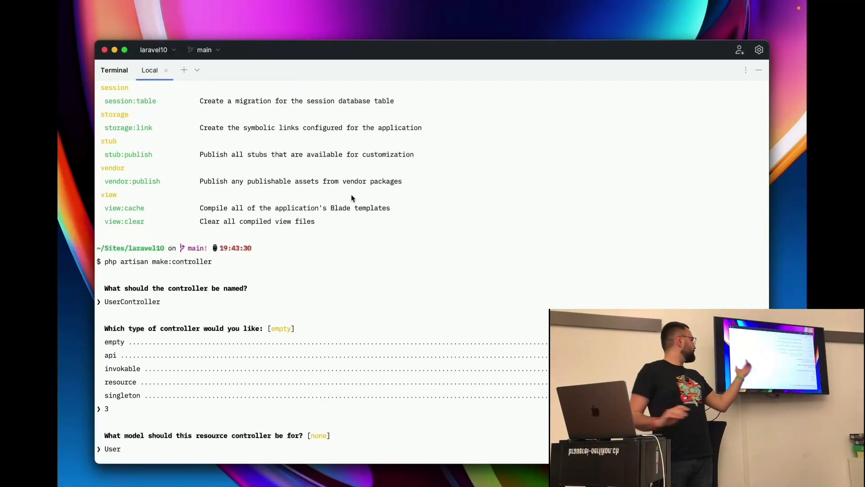
key(enter)
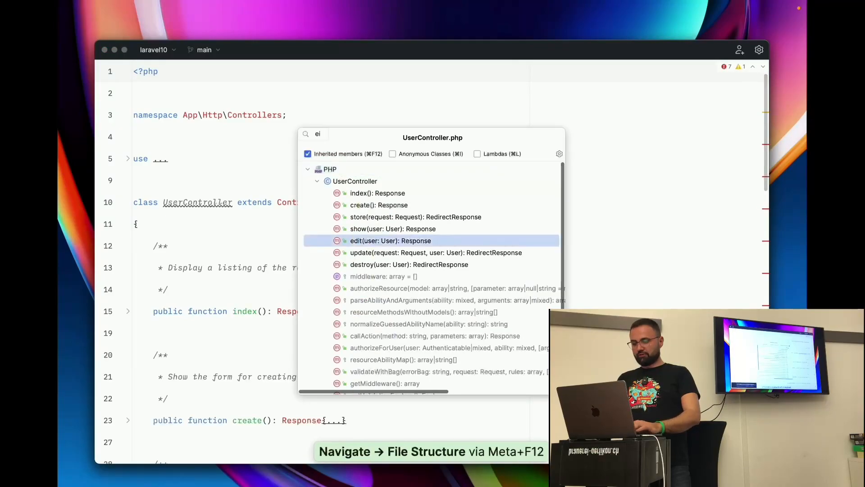
- Jump to UserController's edit(User $user) method and inspect its code
click(391, 240)
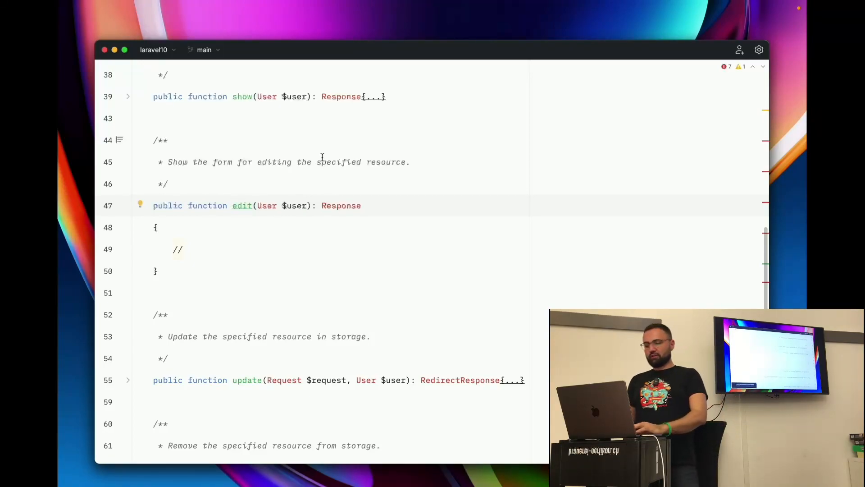
double_click(241, 96)
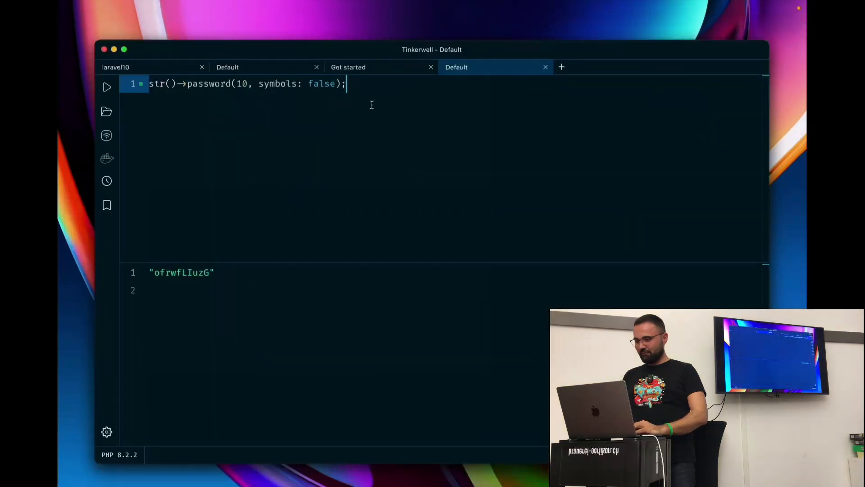
- Import the Process facade and run echo Process::run('ls -alh')->output() to list project files
text(Process)
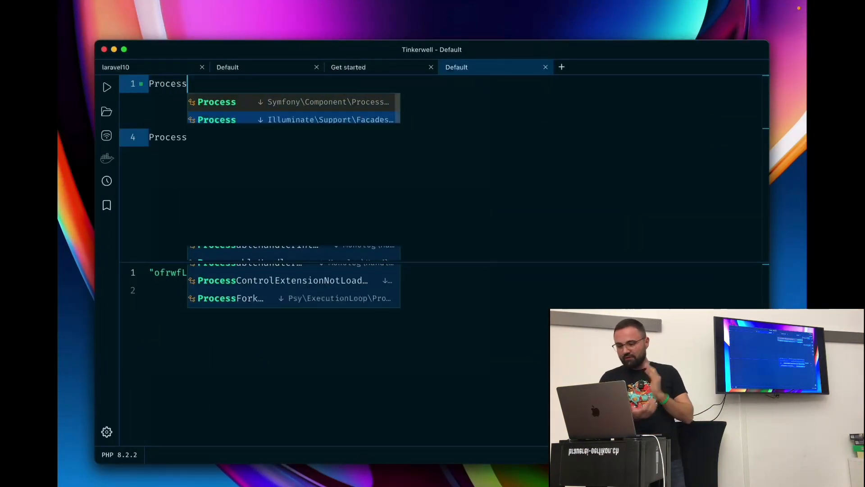
click(216, 120)
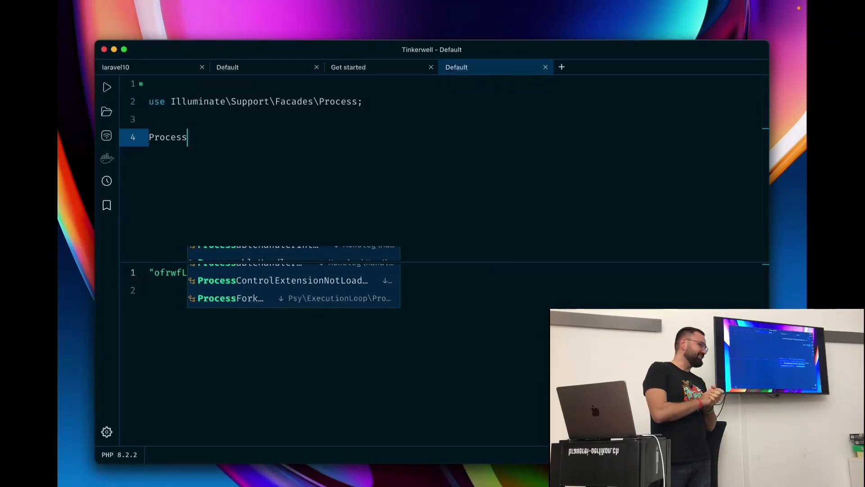
text(::run)
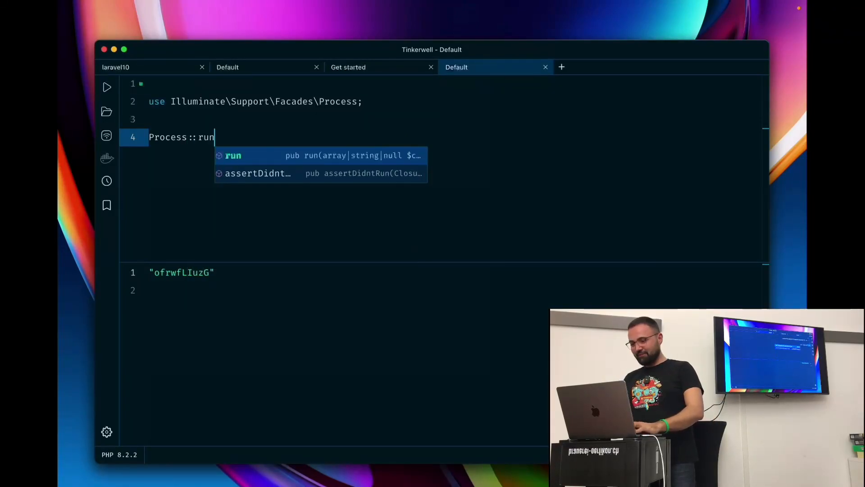
text(('ls')
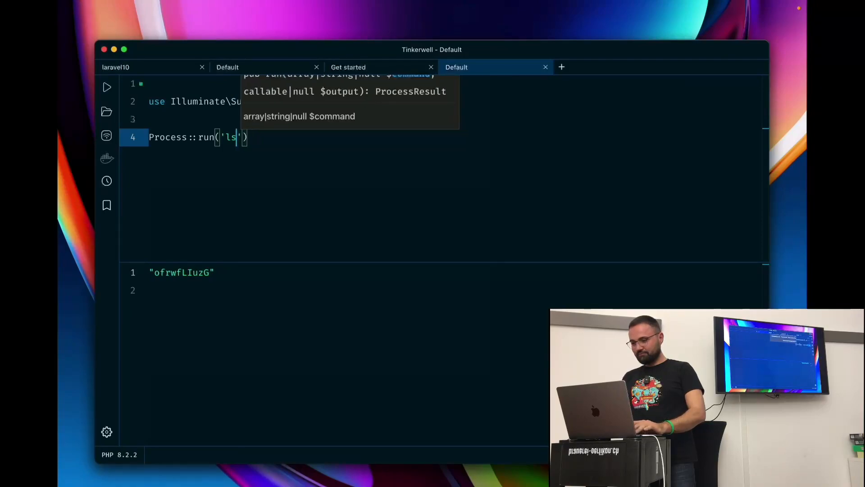
text(-alh')->output();)
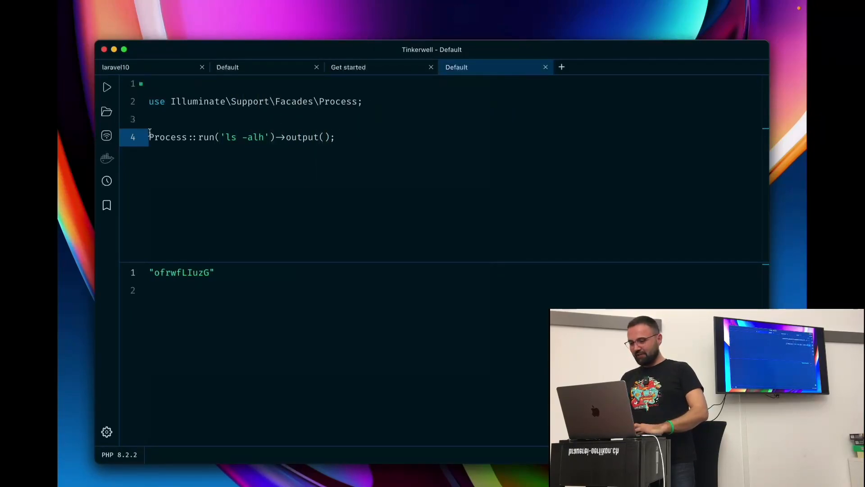
text(echo)
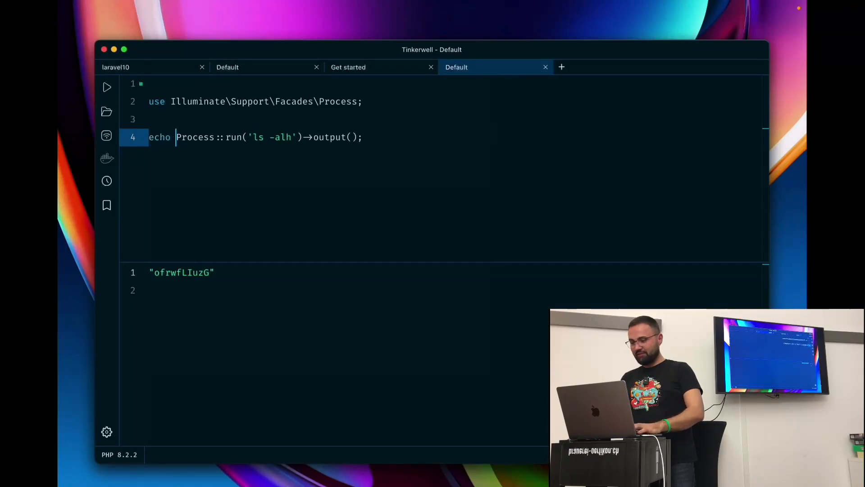
click(106, 87)
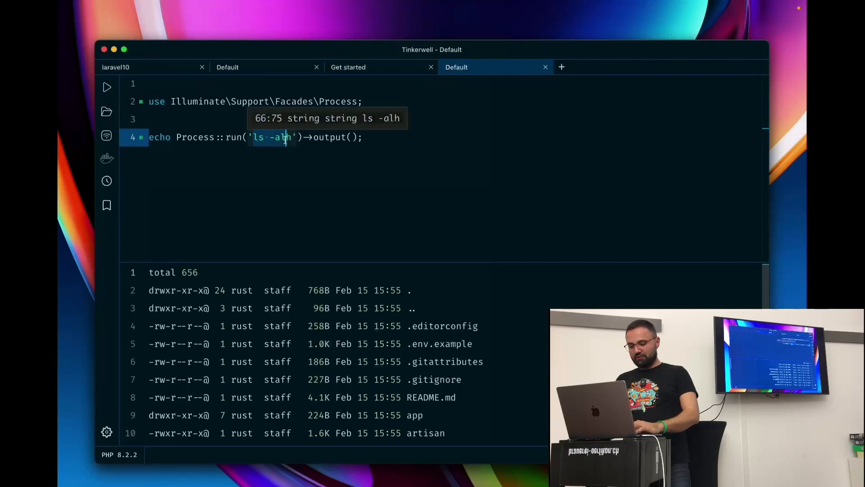
- Run the bogus command 'bogdan is great' to show its 'command not found' error output
text(bogdan)
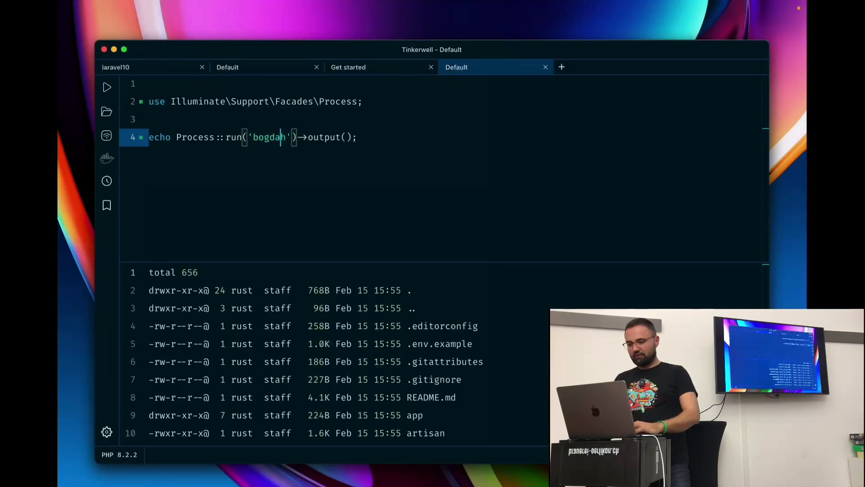
text(is great)
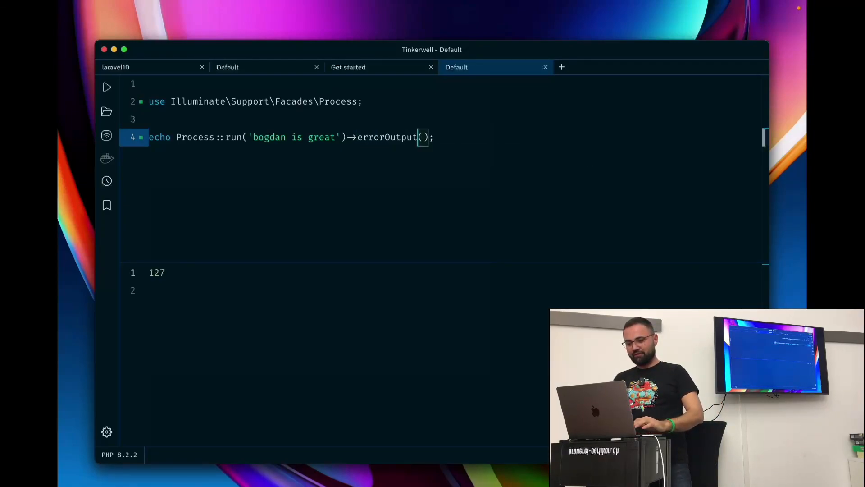
click(107, 87)
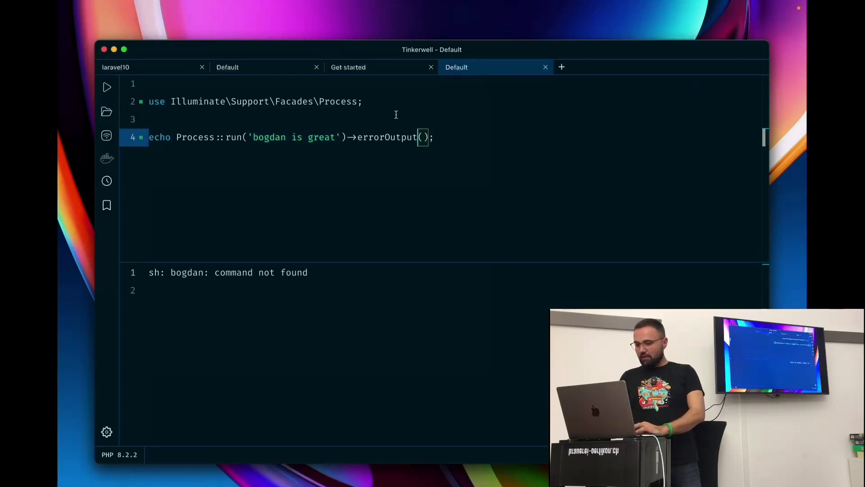
double_click(388, 137)
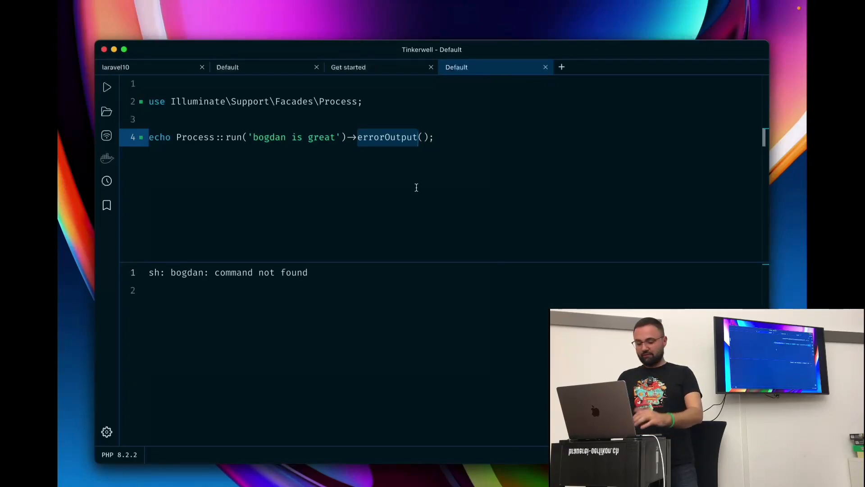
text(output)
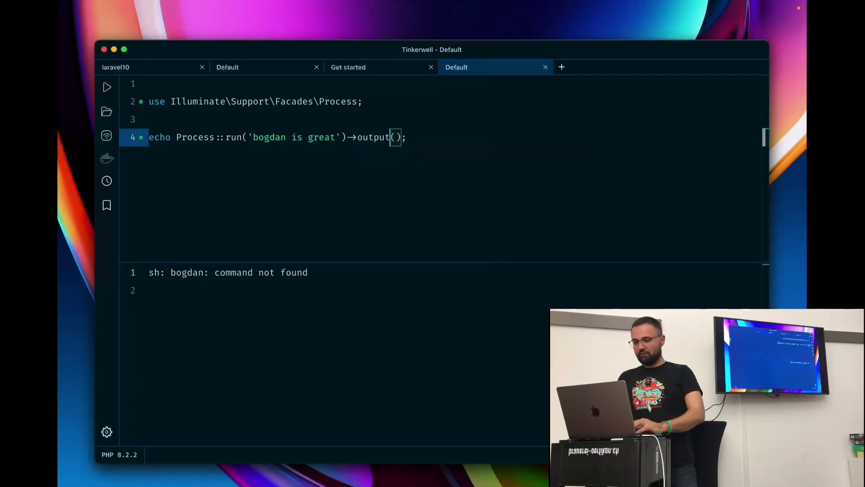
key(Backspace)
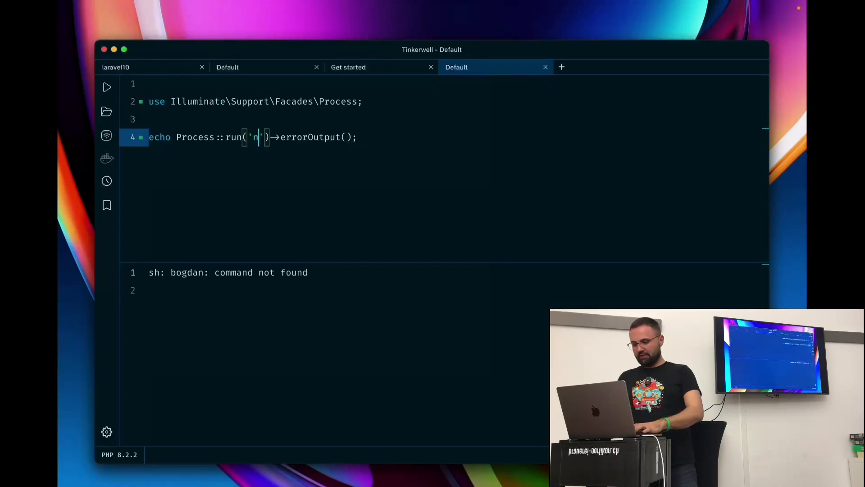
- Run Process::run('npm run build') with laravel10 as working directory, then begin Process::fake()
text(pm run bui)
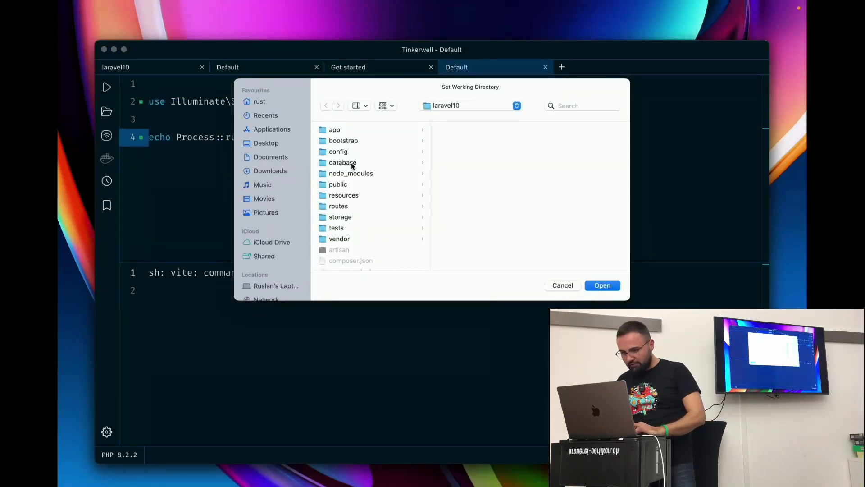
click(602, 285)
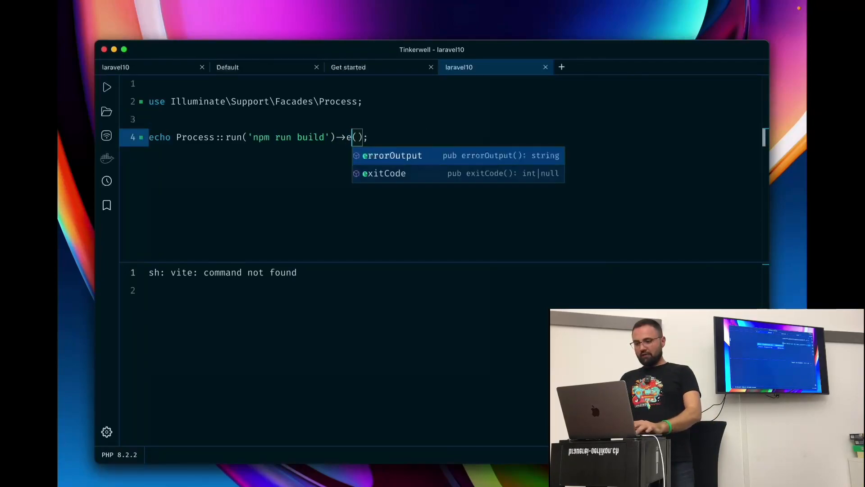
text(output)
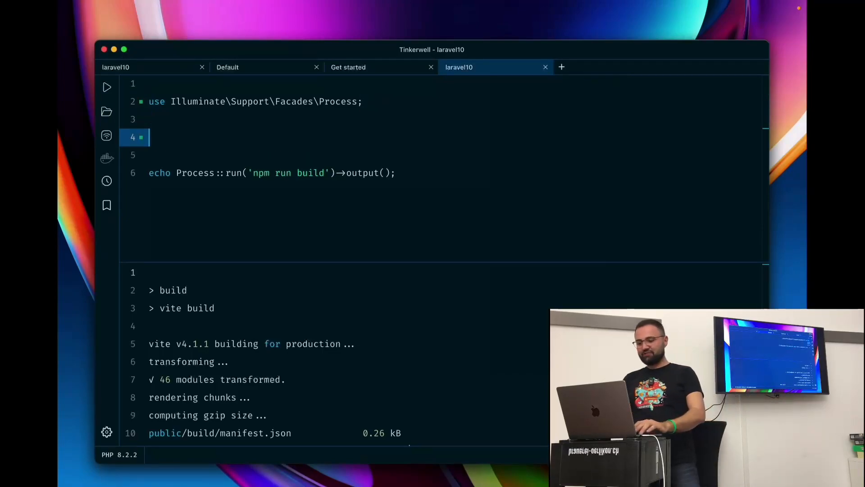
text(Process::fake();)
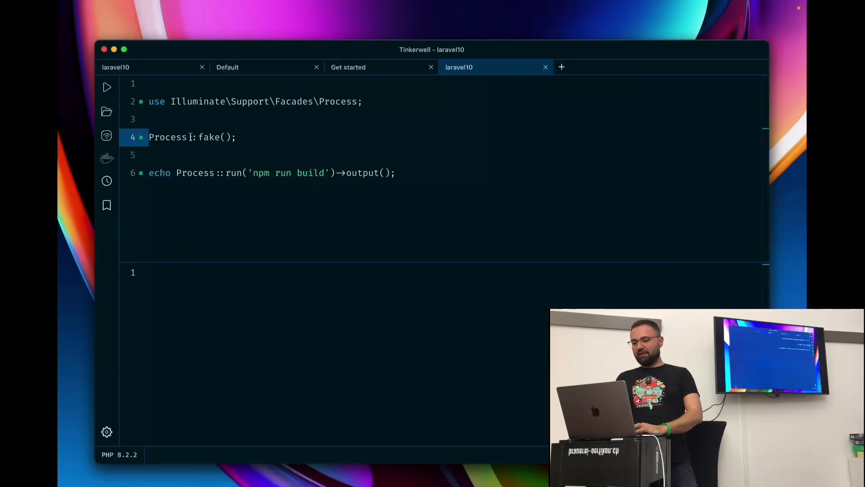
- Make Process::fake() fake 'npm *' commands via an array entry
text([)
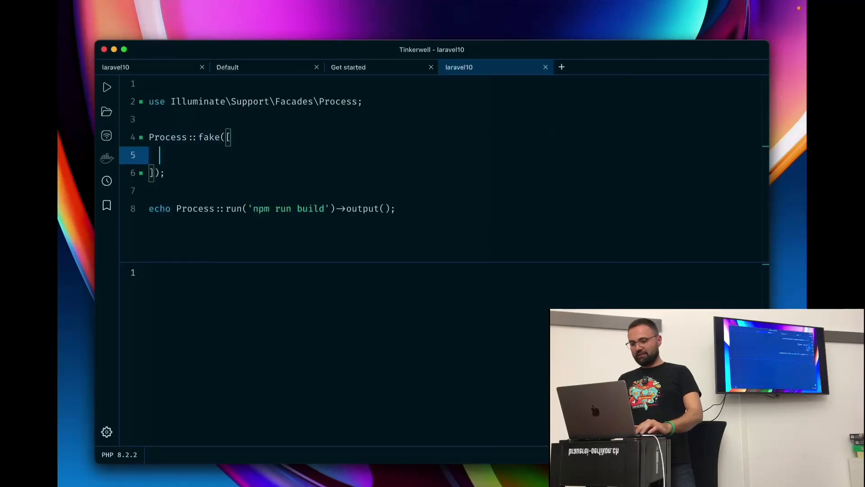
text('')
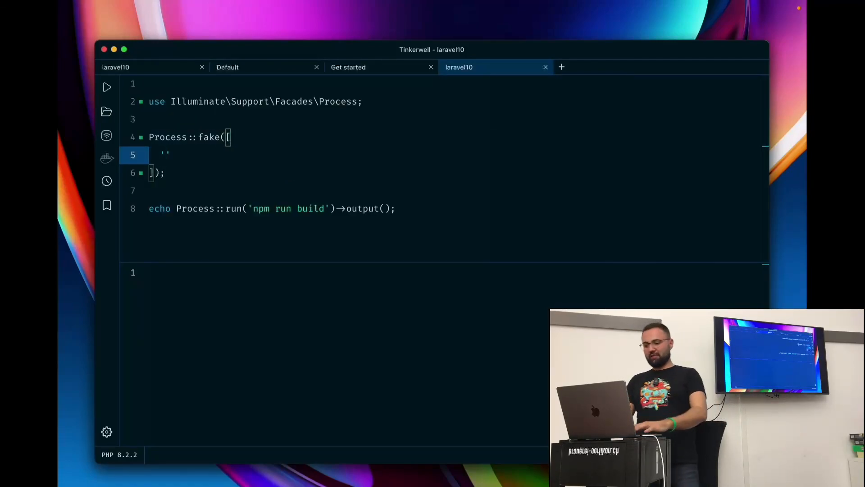
text(npm *)
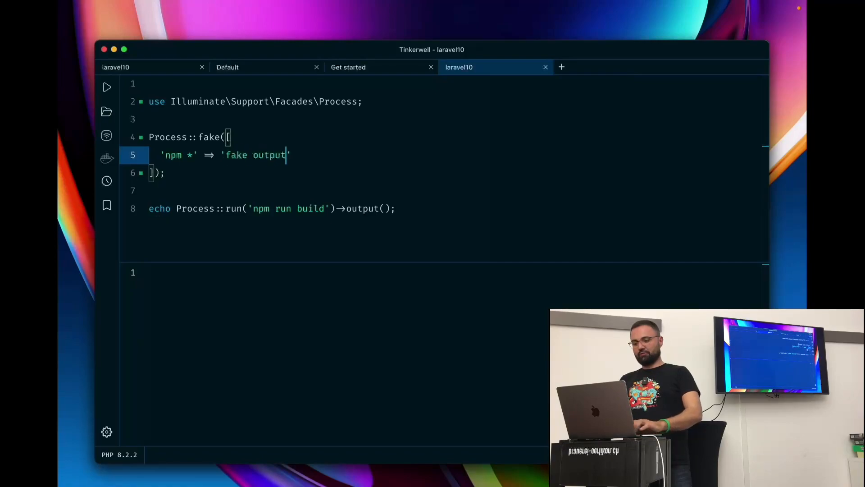
text(,)
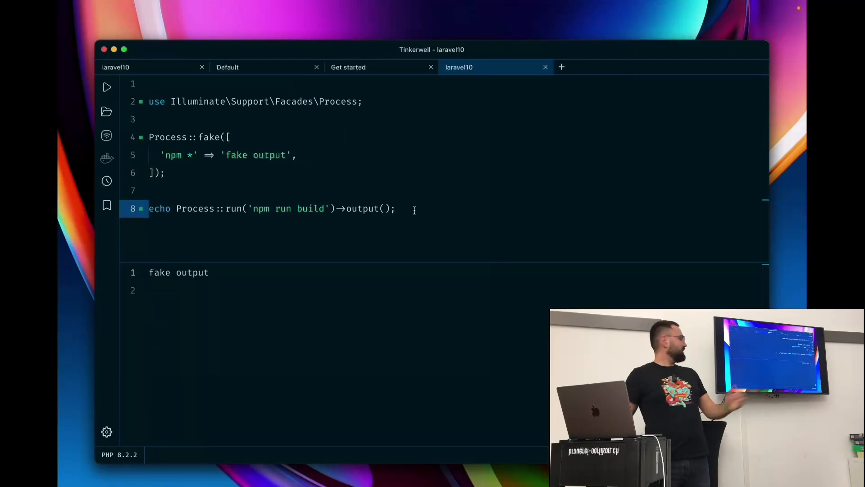
- Add Process::assertRan and change its command from 'git list' to 'npm run build'
text(P)
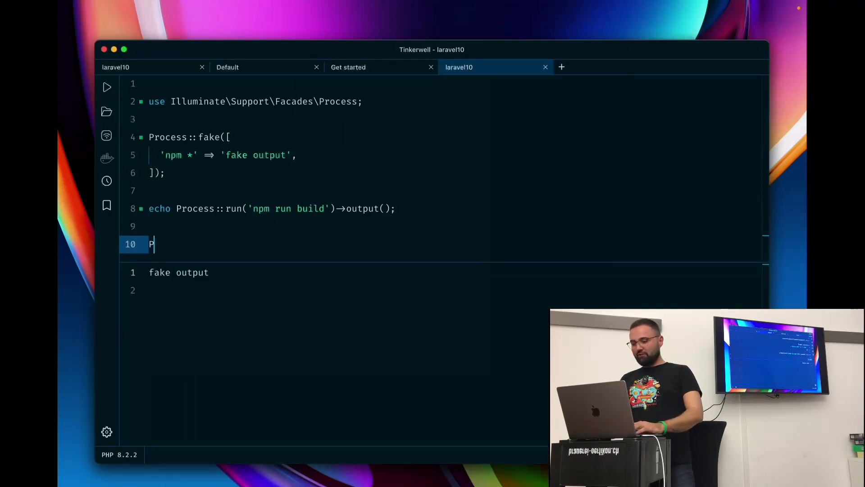
text(rocess::assertRan(')
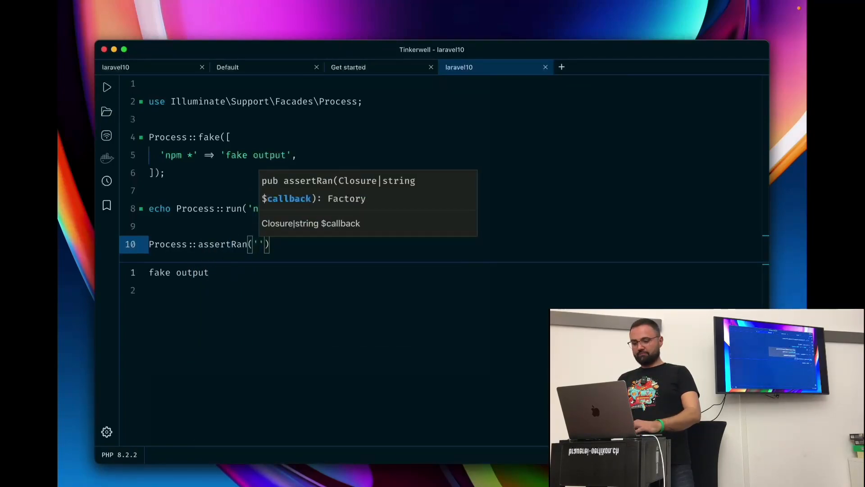
text(git list)
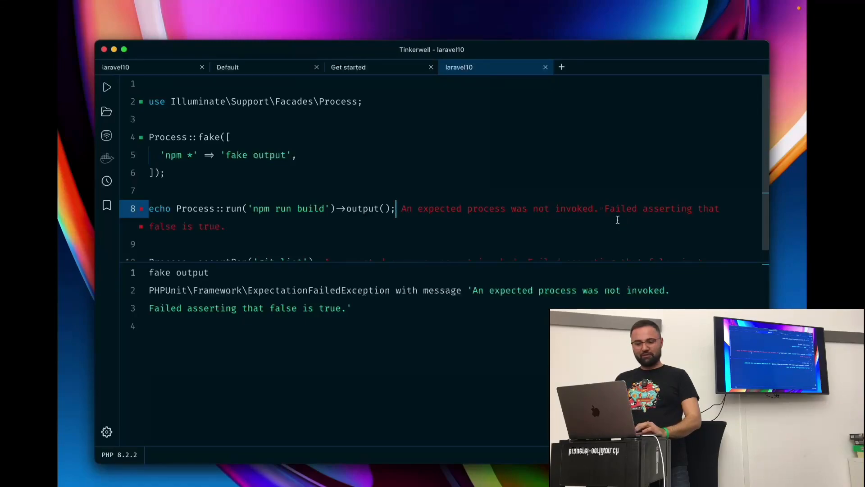
scroll(down, 3)
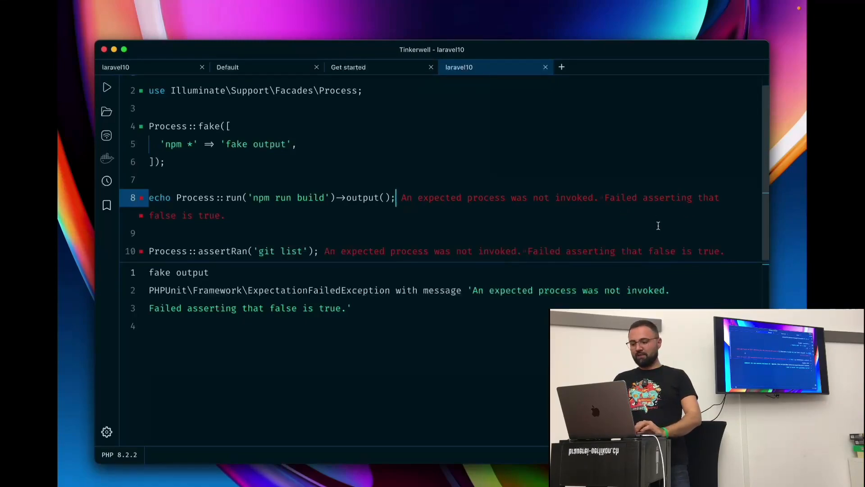
double_click(280, 251)
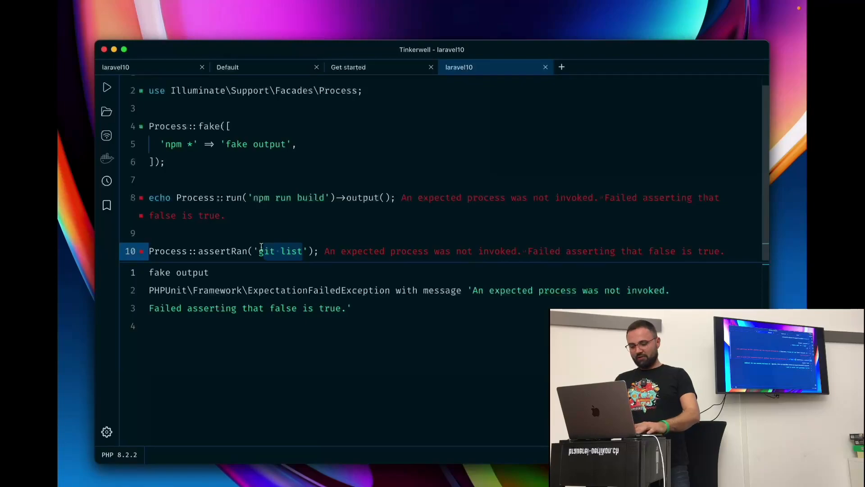
text(npm run biuld)
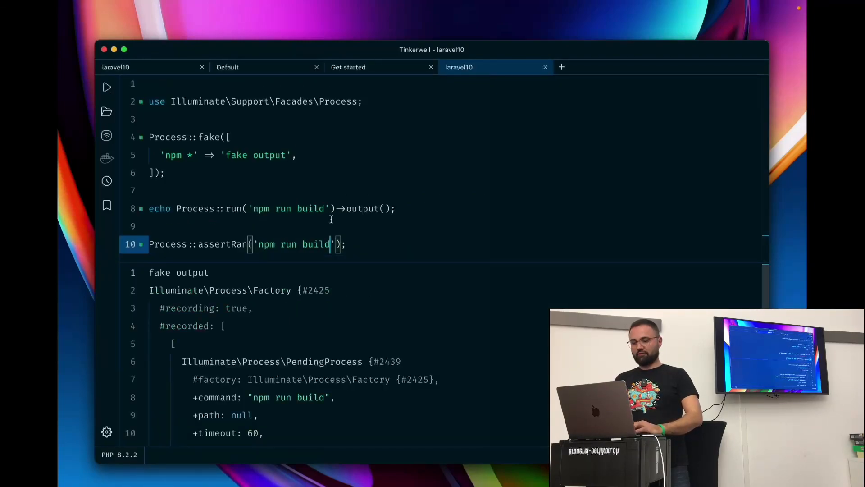
mouse_move(364, 209)
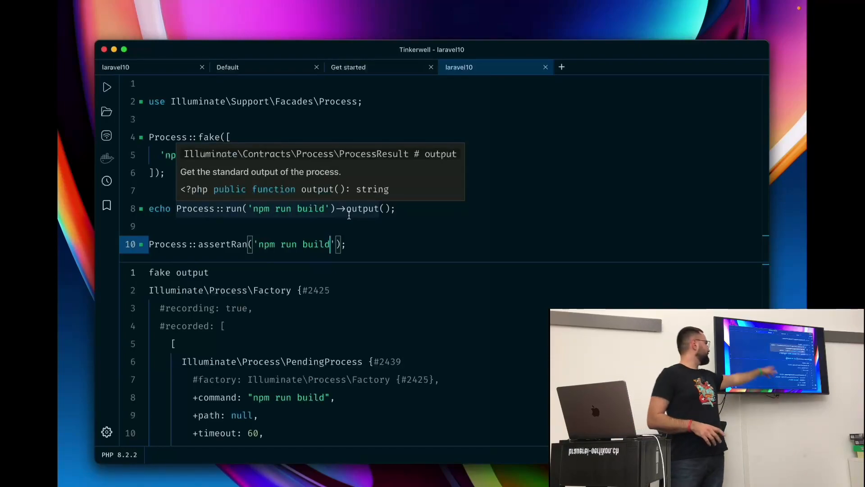
click(398, 208)
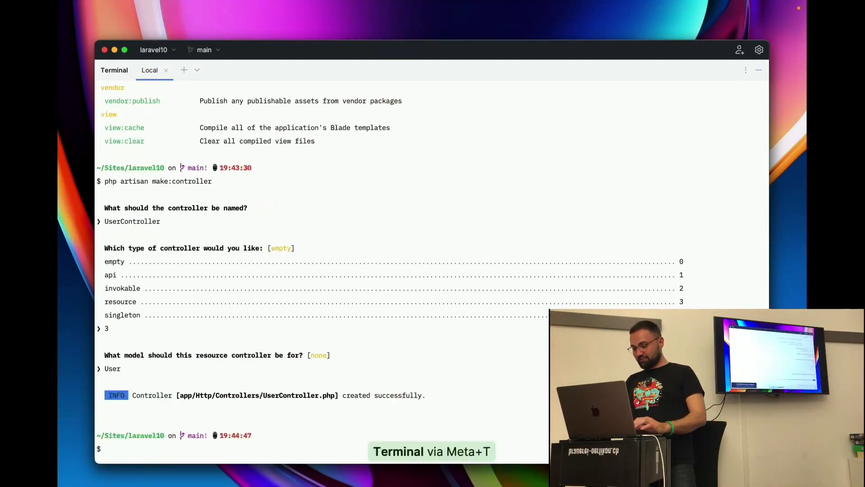
- Install the laravel/pennant package with composer require in the terminal
text(composer require)
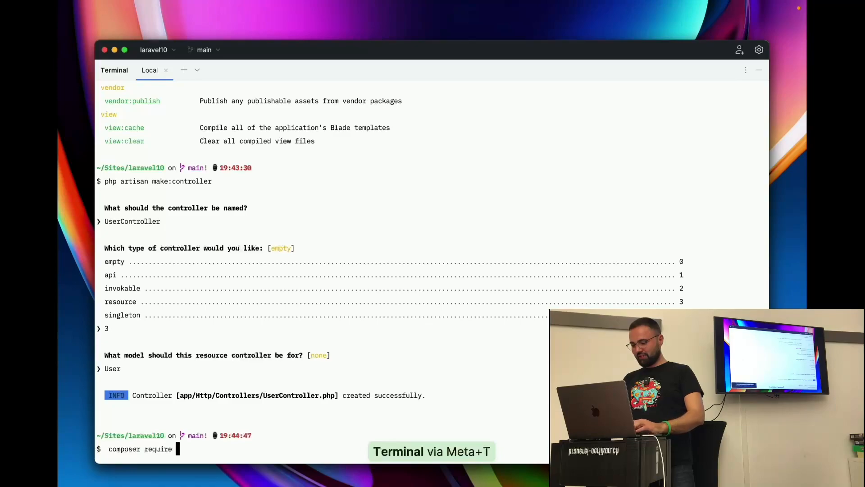
text(laravel/penn)
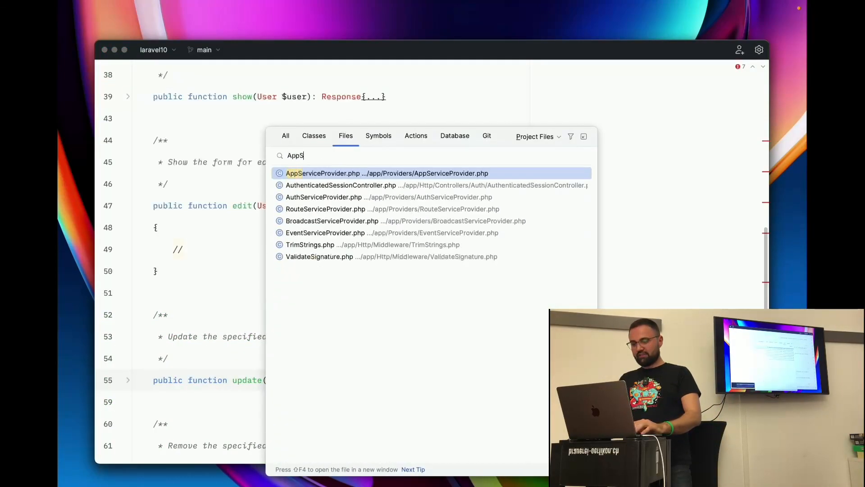
- In AppServiceProvider's boot method, start Feature::define('redesign', …) with a Lottery value
click(387, 173)
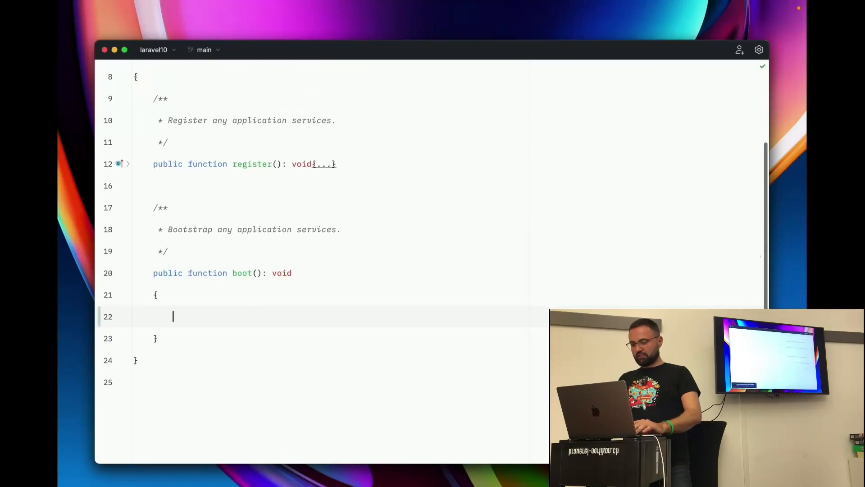
text(P)
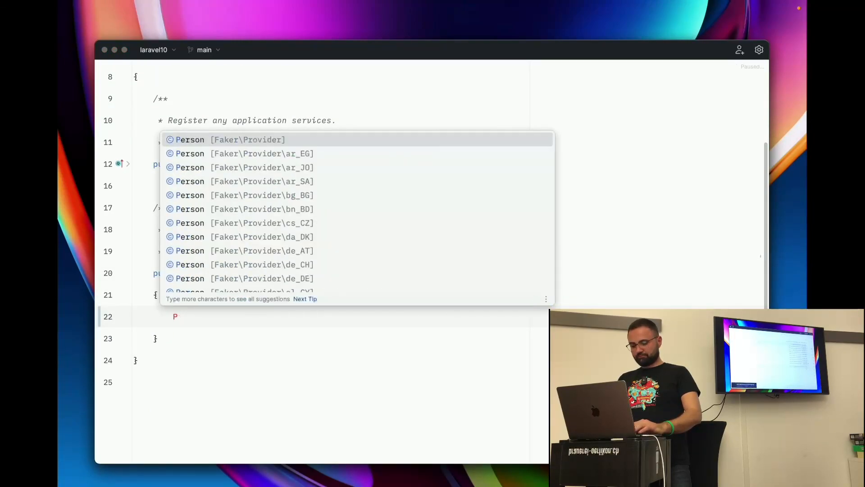
text(eature::define();)
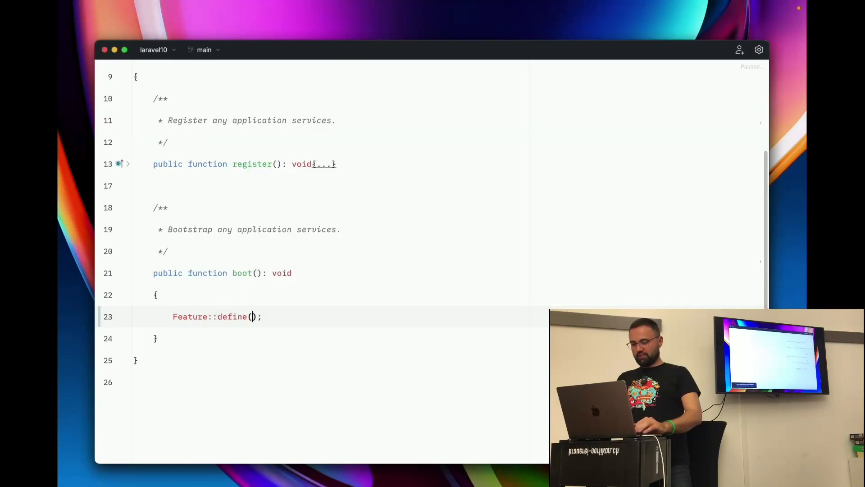
text('redesign')
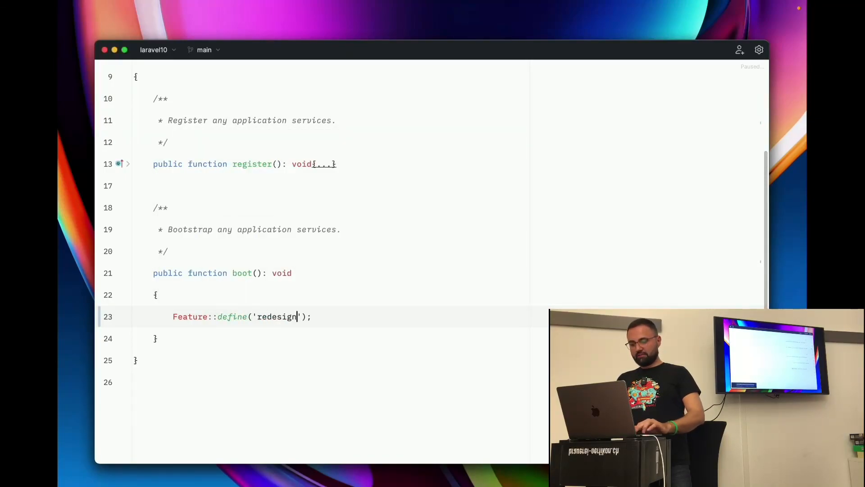
text(,)
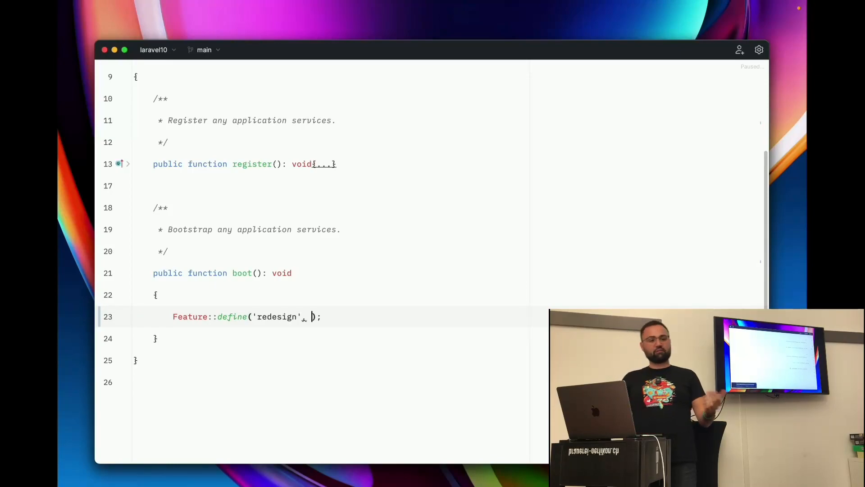
text(Lot)
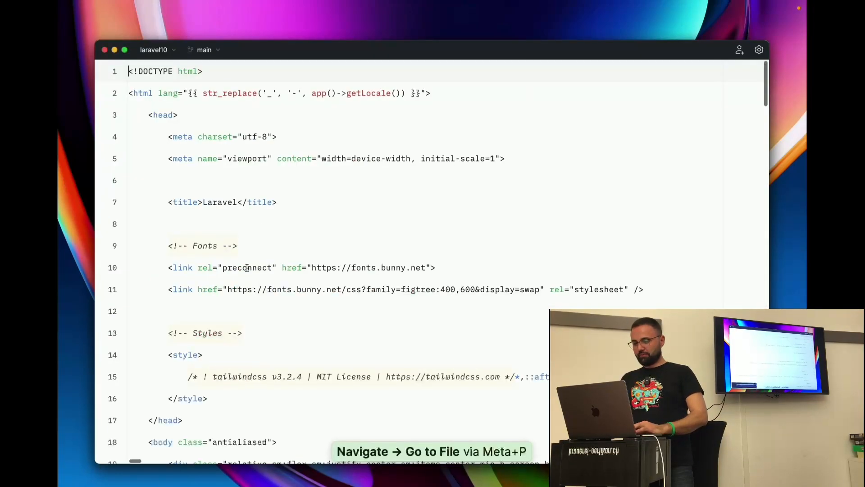
scroll(down, 3)
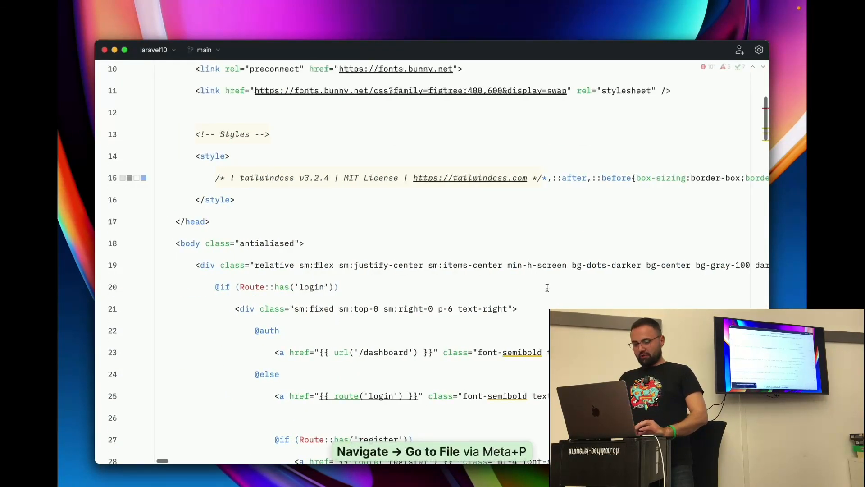
text(@feature(')
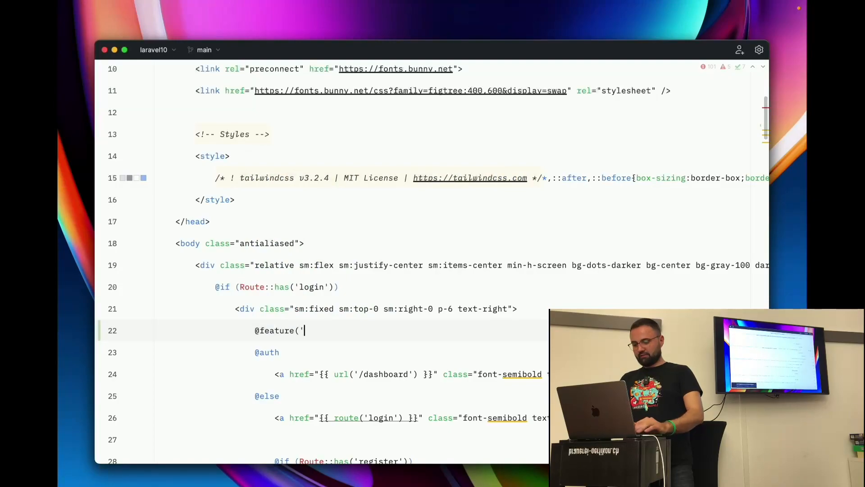
text(redesi)
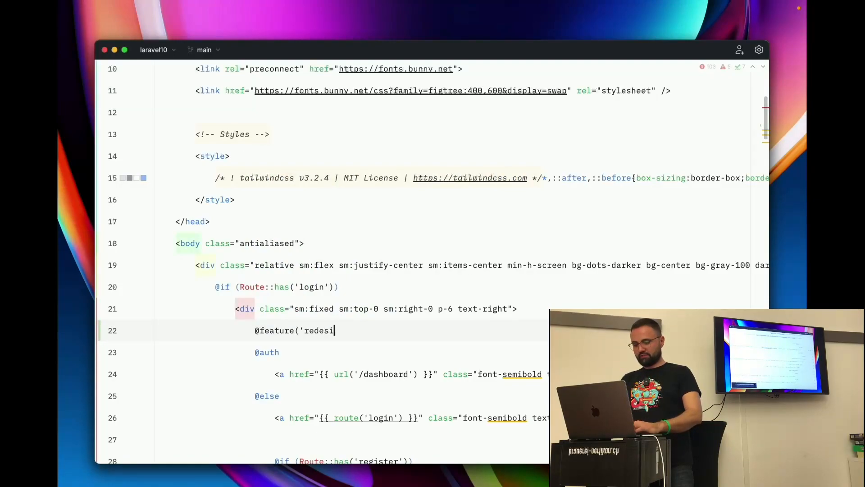
text(@endfeature)
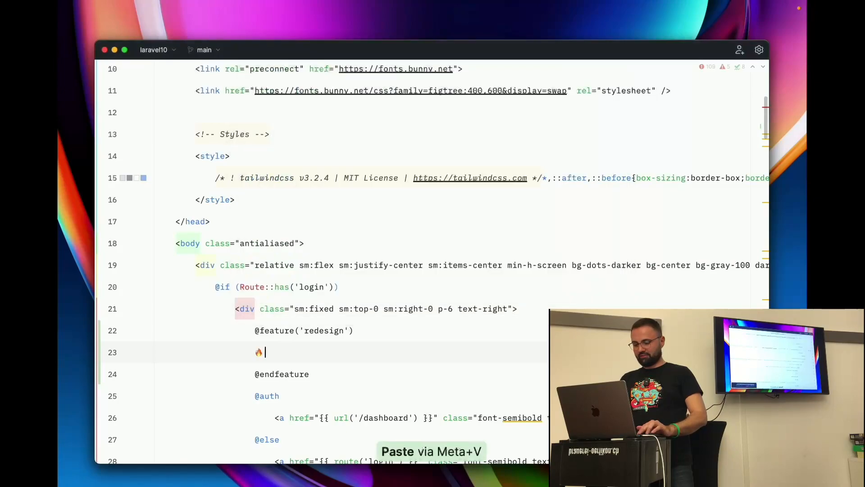
text(🔥🔥)
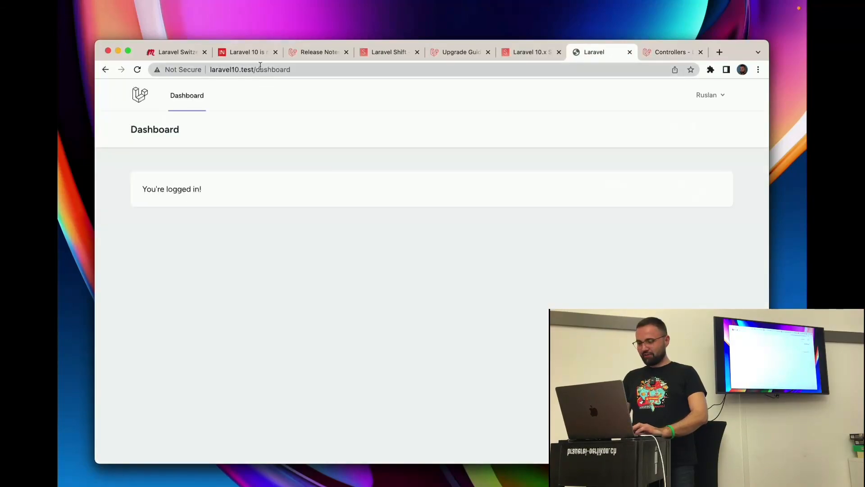
- Run a php artisan command in PhpStorm's terminal
click(276, 69)
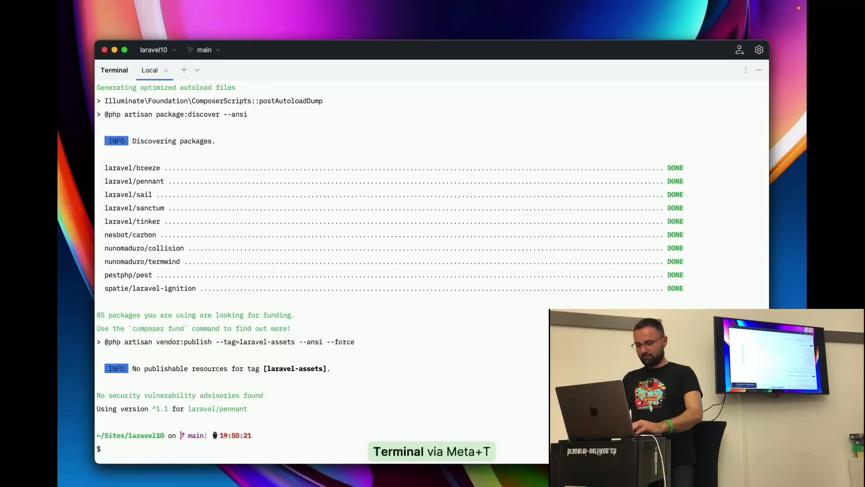
text(php arti)
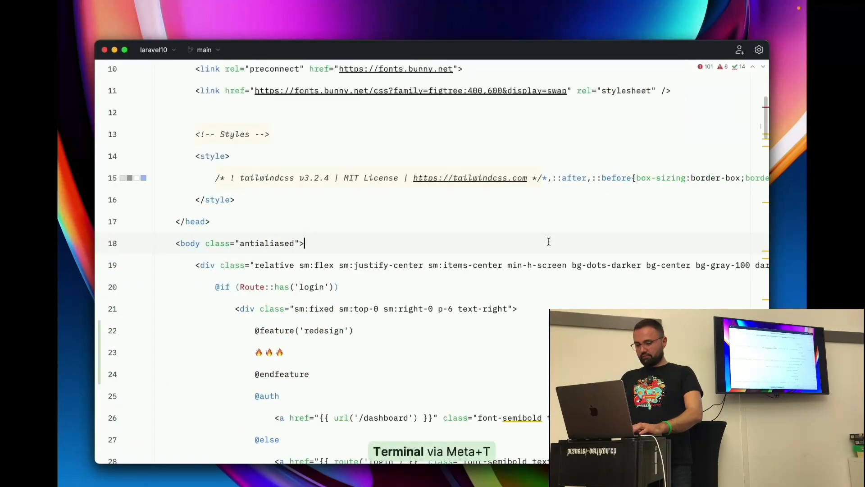
key(Meta+t)
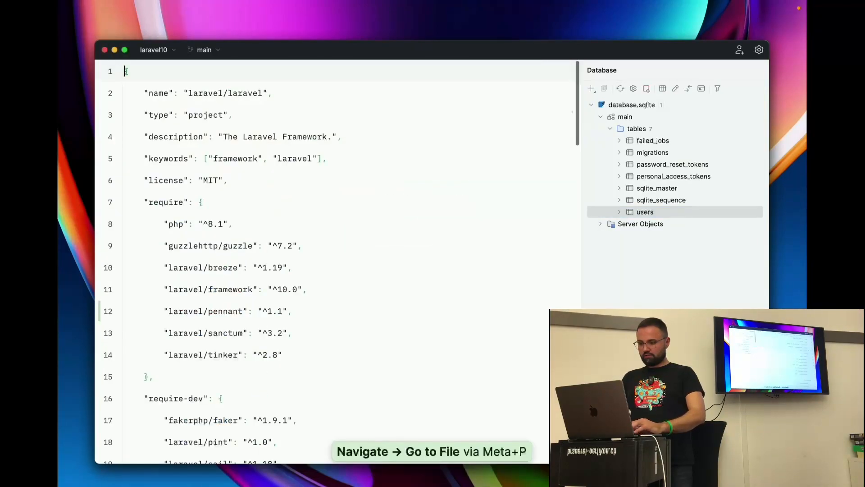
- Find pennant in composer.json and open AppServiceProvider to set Lottery::odds(1/2)
text(pennant)
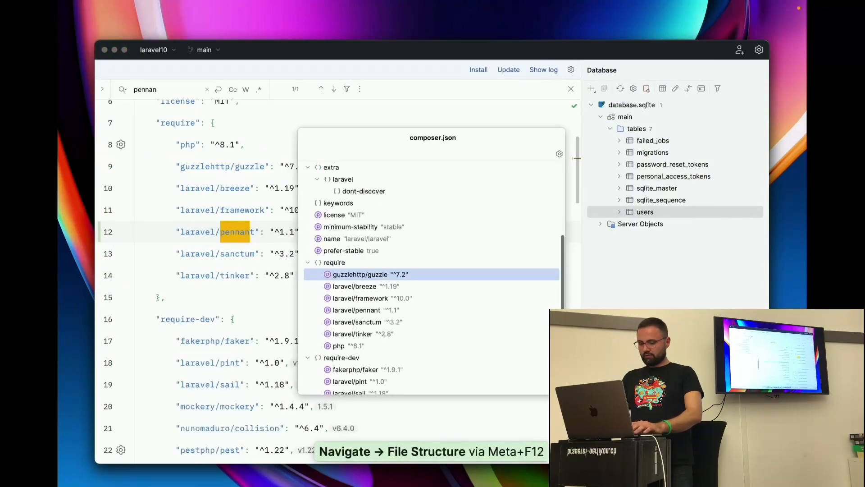
text(AppSer)
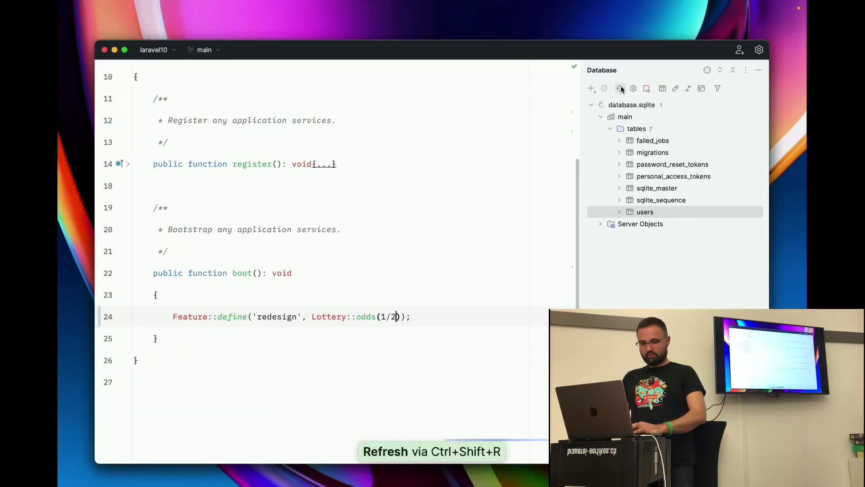
text(compo)
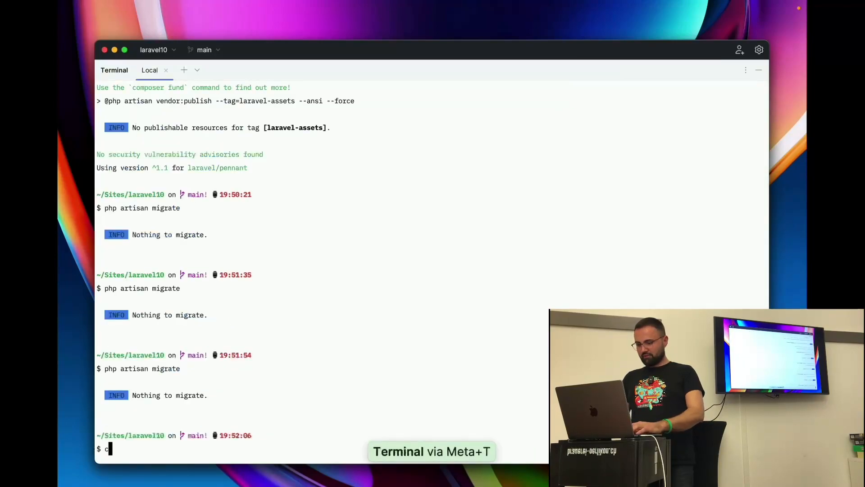
- Run composer remove laravel/pennant in the terminal and scroll its output
text(omposer remove laravel/pennant)
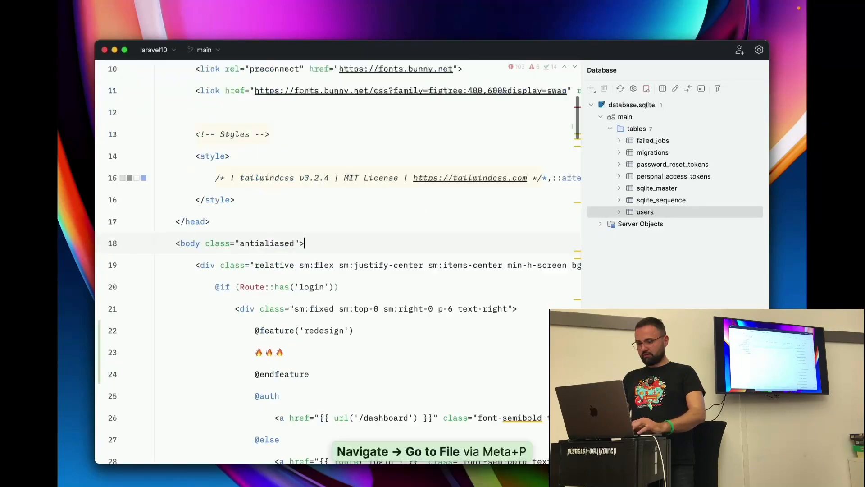
scroll(down, 3)
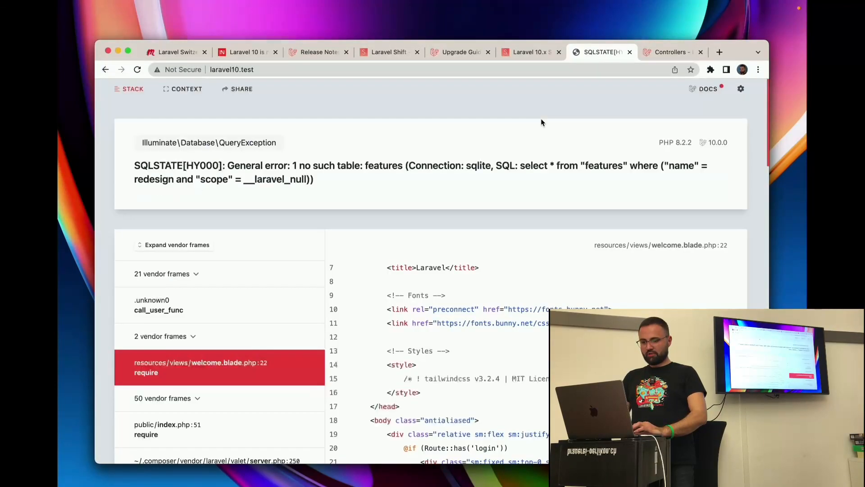
mouse_move(494, 179)
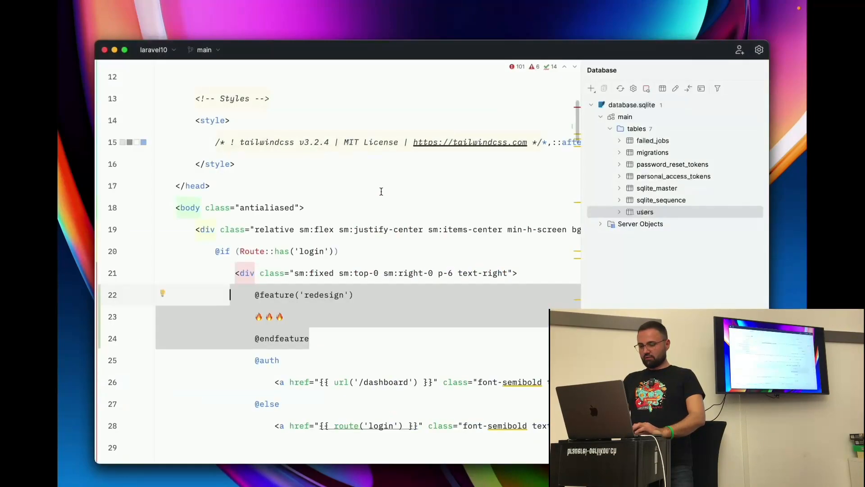
- Search 'pennant' in a new Chrome tab and scroll the Pennant docs to Installation
key(Meta+t)
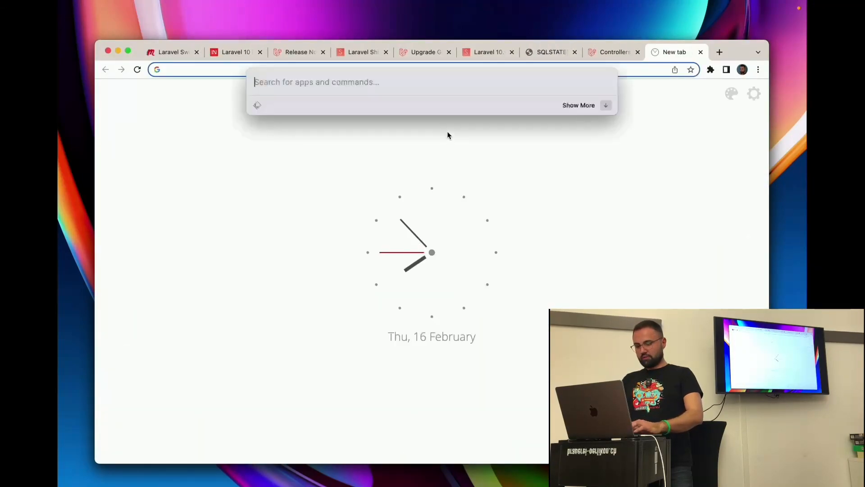
text(pennant#main-content)
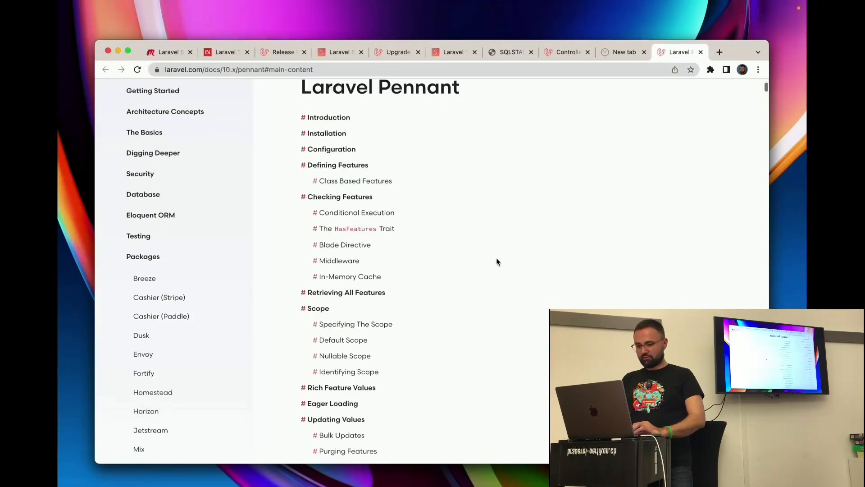
scroll(down, 3)
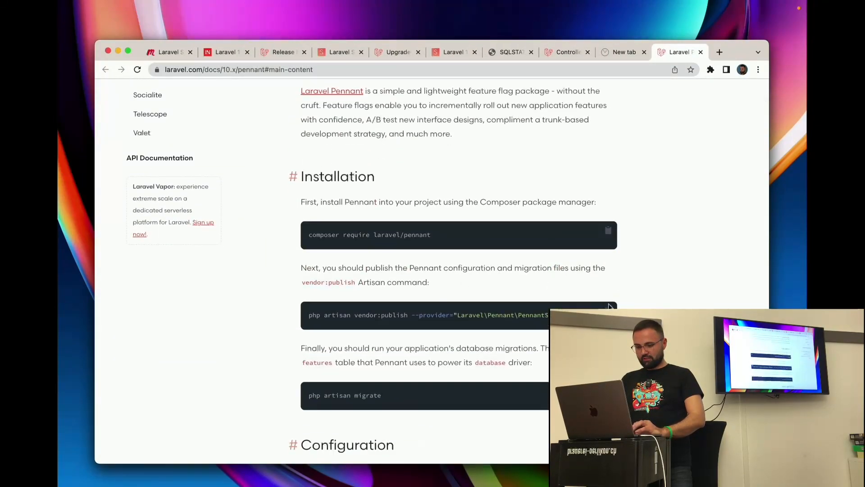
mouse_move(601, 298)
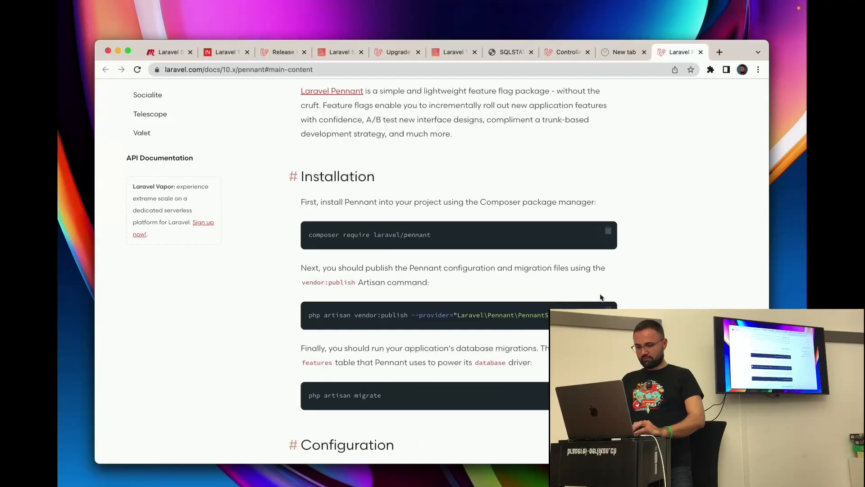
key(Meta+t)
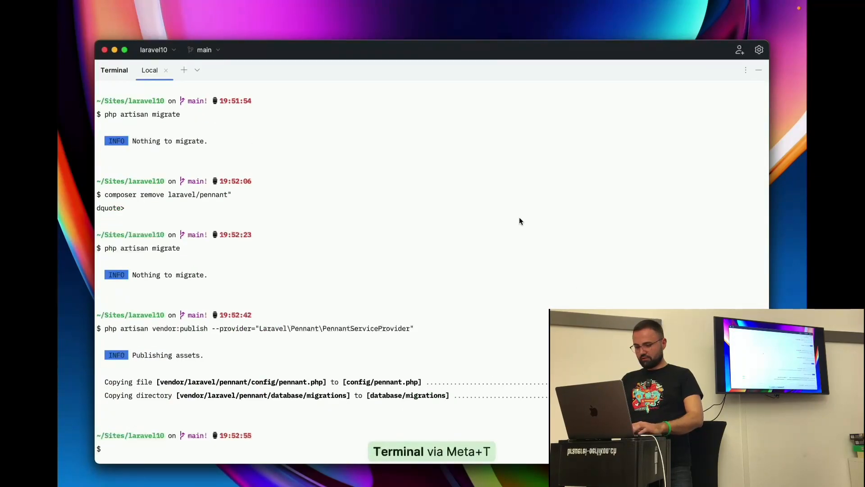
- Run php artisan migrate in PhpStorm's terminal after publishing Pennant's files
text(php artisan migrate)
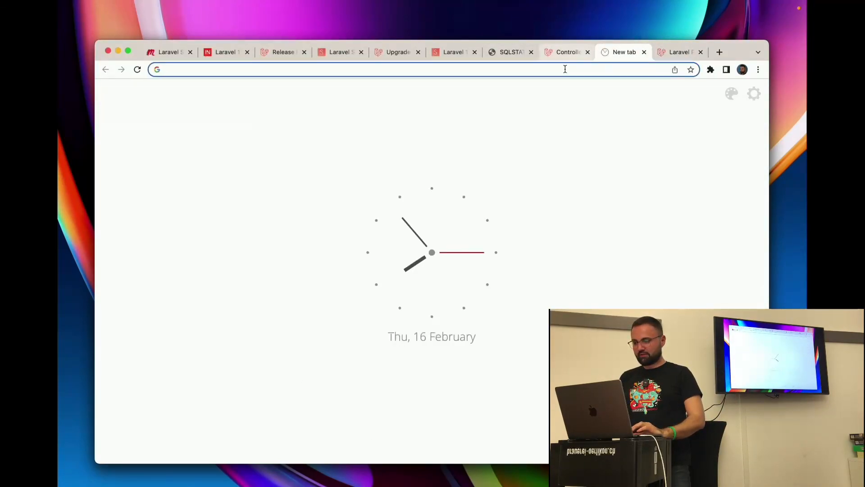
- Reload and log in to the app, then refresh the features table to find the User 1 redesign row
text(laracasts.com/week-in-review)
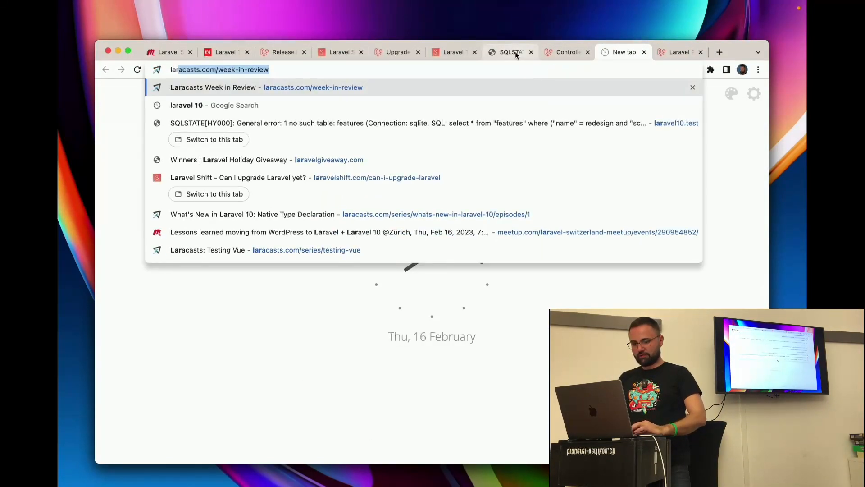
click(509, 52)
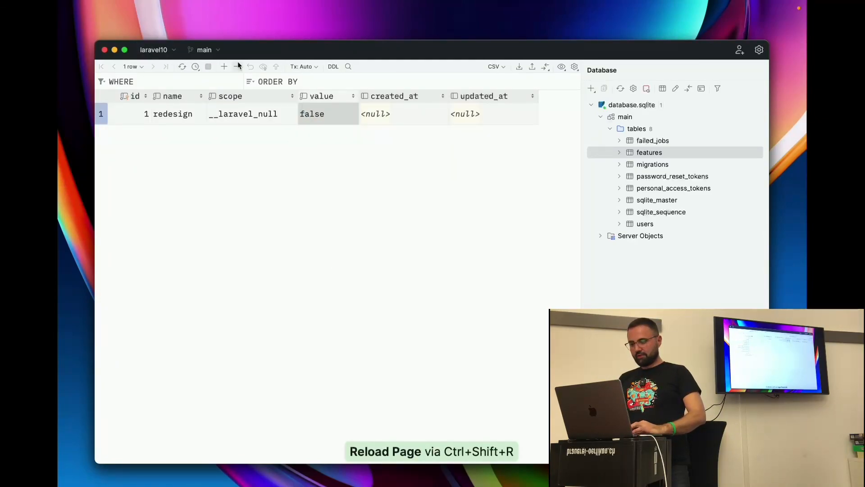
key(f3)
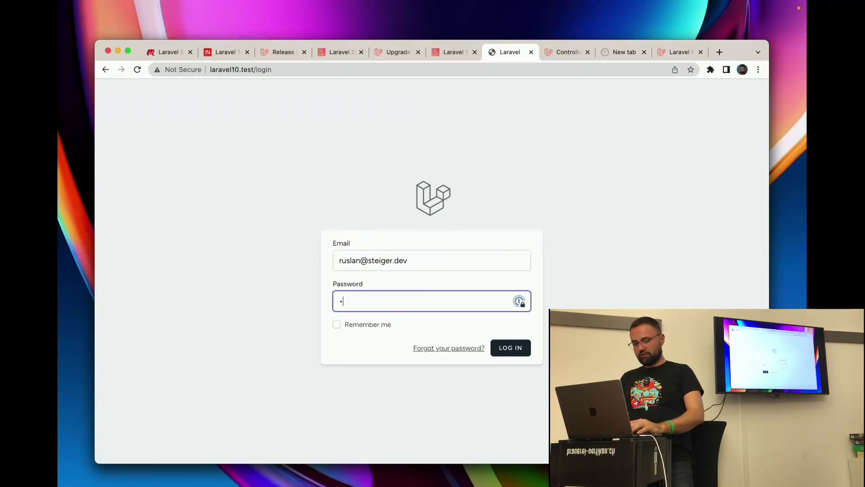
click(510, 347)
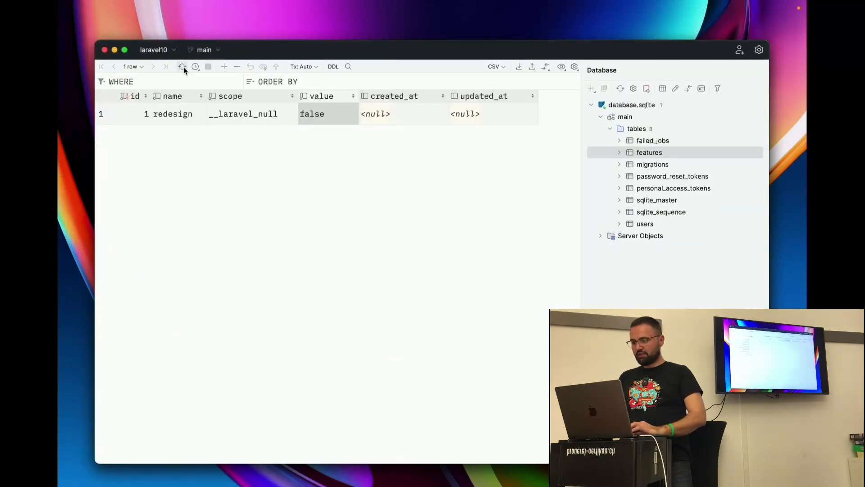
click(186, 66)
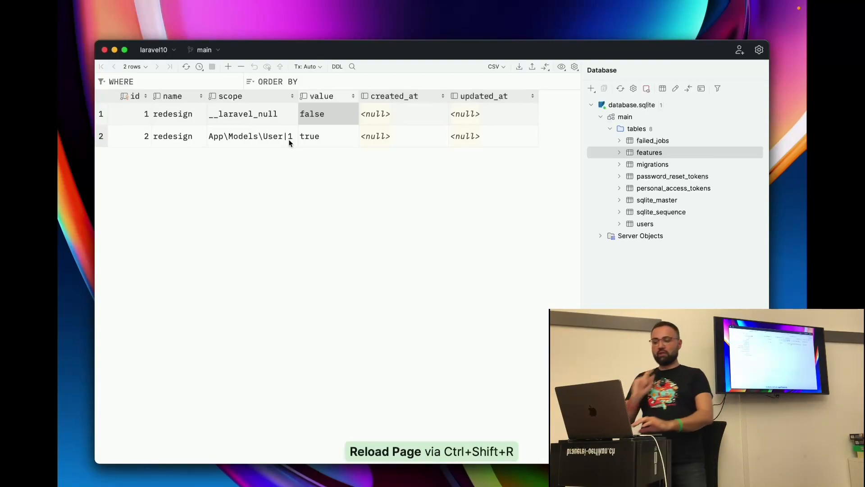
click(251, 136)
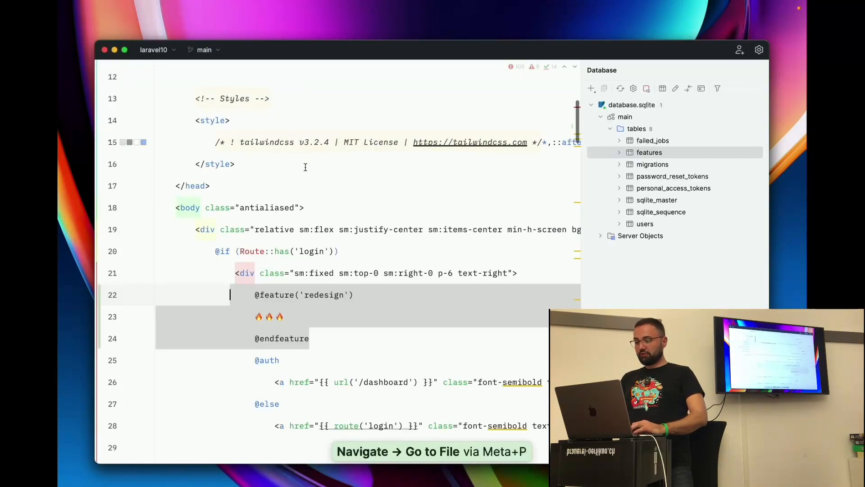
text(scr)
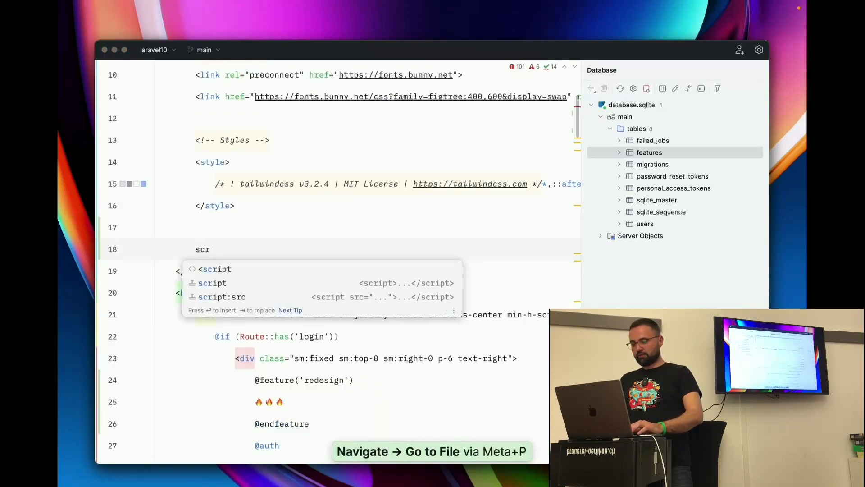
key(Tab)
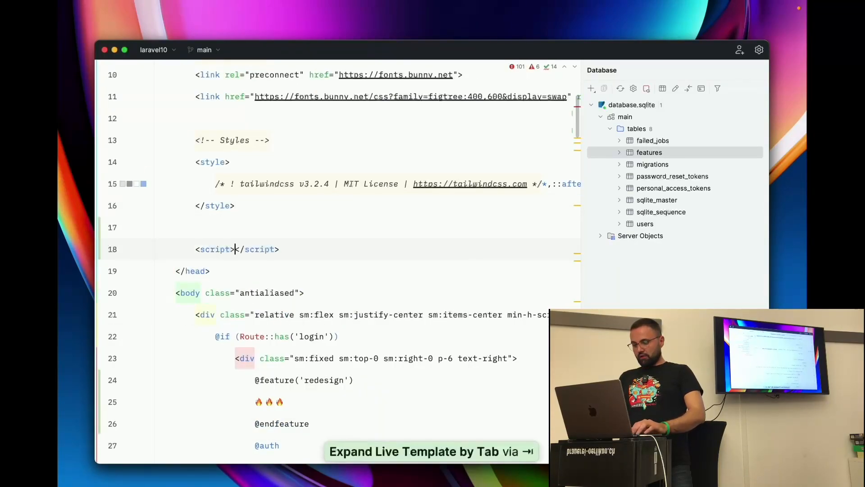
text(let features = @json(F)
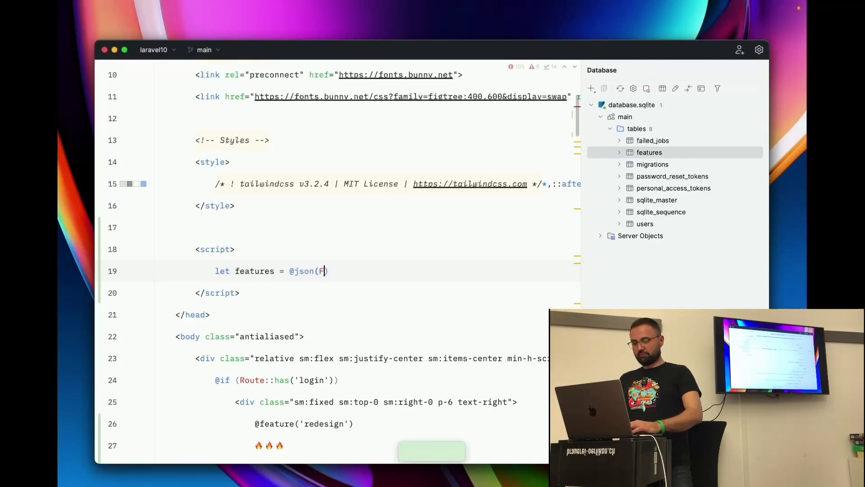
text(\Laravel\Pennant\Feature::values([')
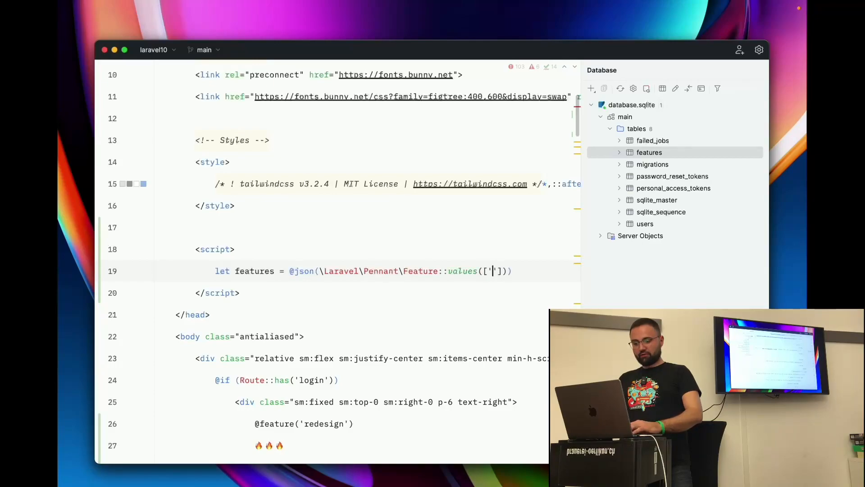
text(redesign)
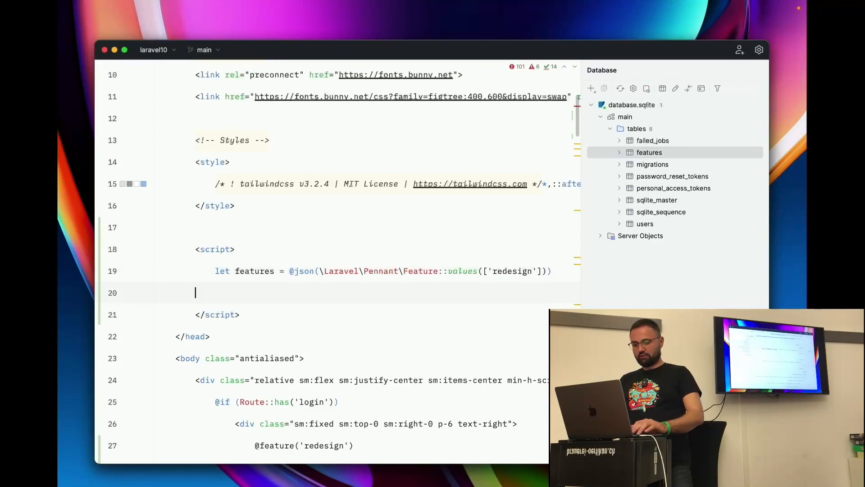
text(conso)
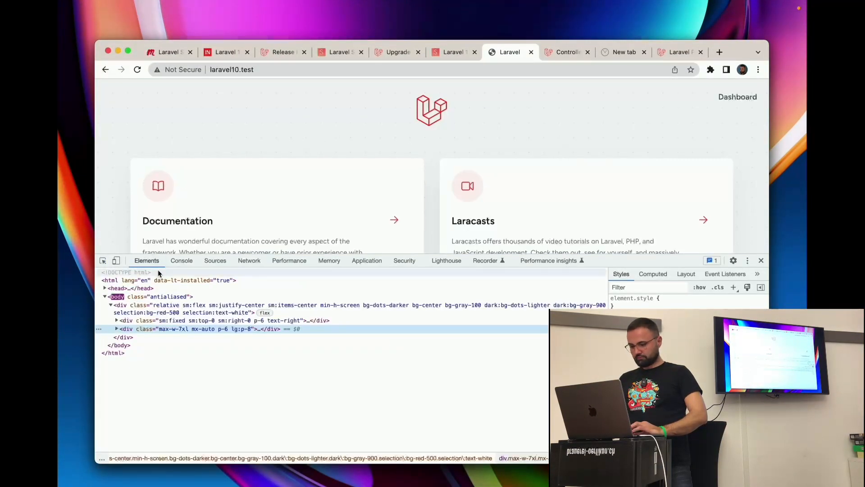
- Check the logged redesign: false and the head script's features JSON, then close DevTools
click(182, 260)
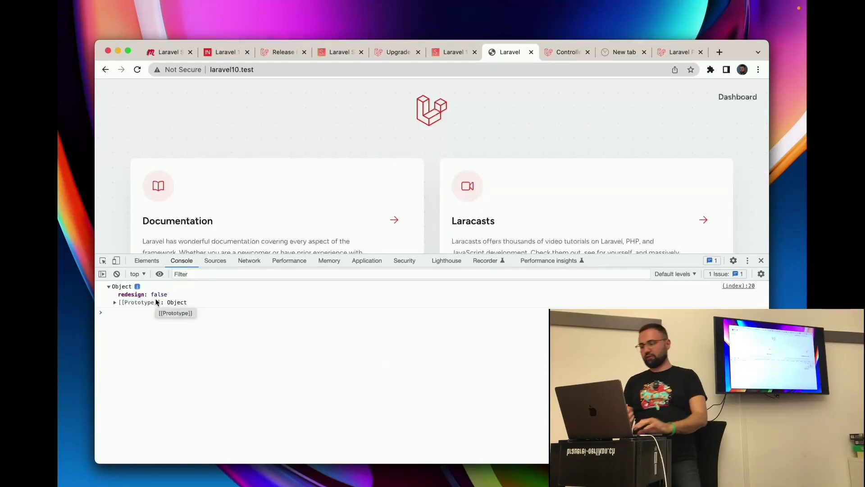
click(147, 260)
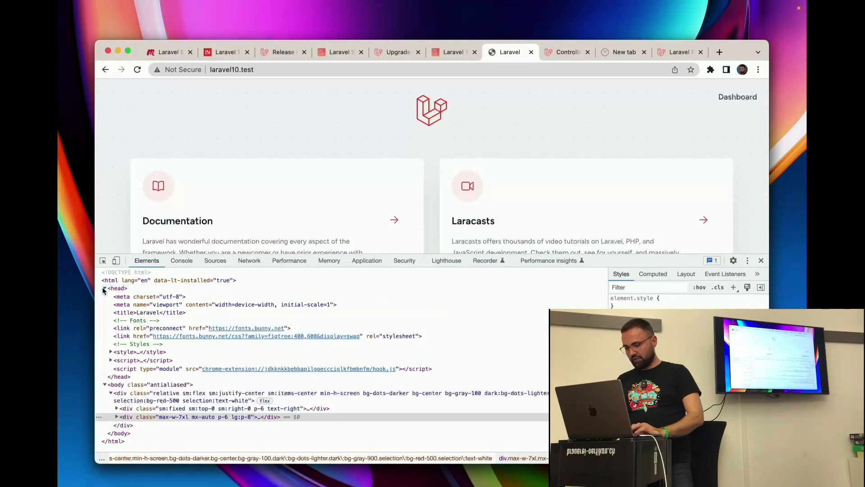
click(110, 359)
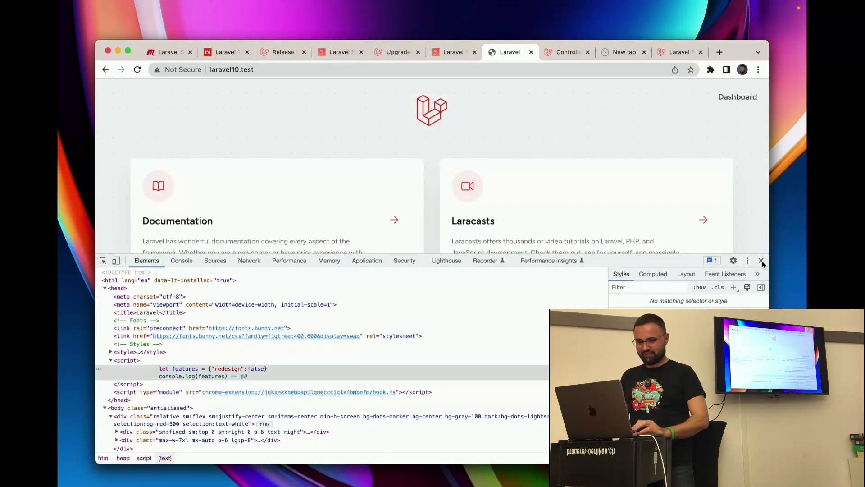
click(762, 260)
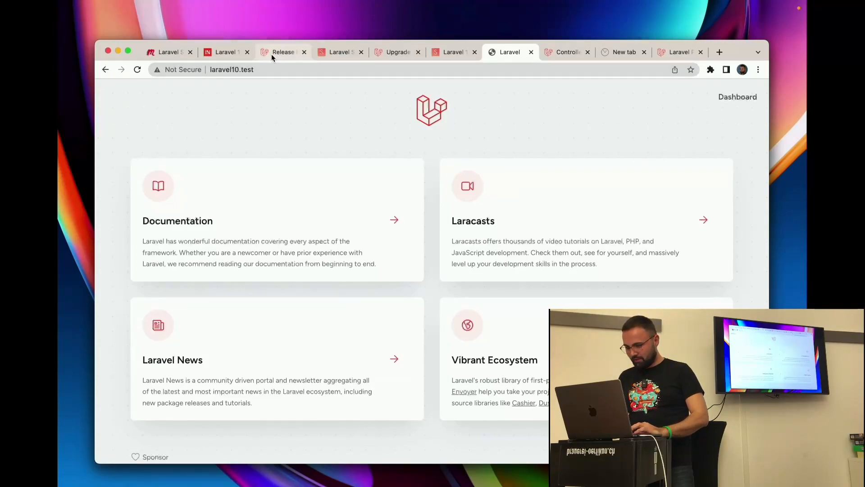
- Run the 'Can I upgrade Laravel yet?' check on composer.json and scroll the compatibility results
click(339, 51)
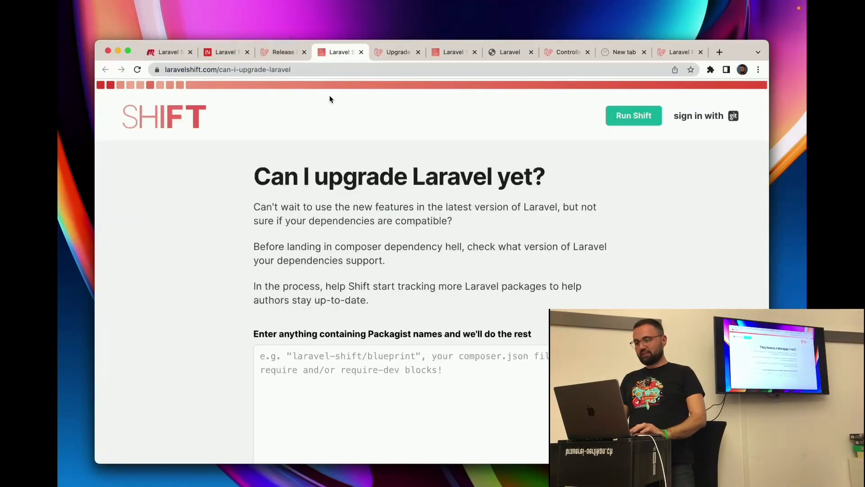
text(caniupgradelaravel.com)
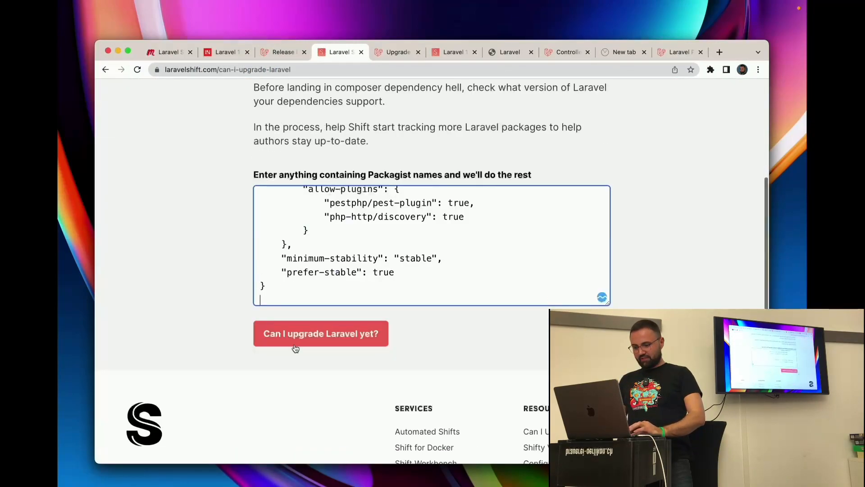
click(321, 333)
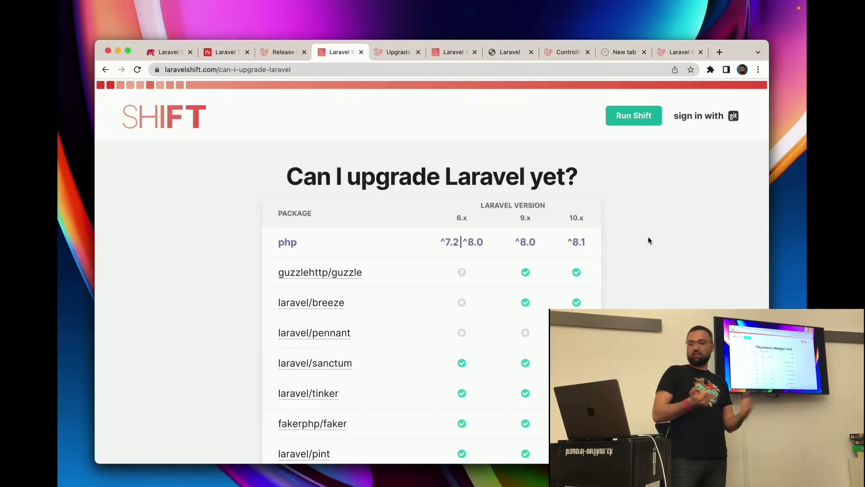
scroll(down, 3)
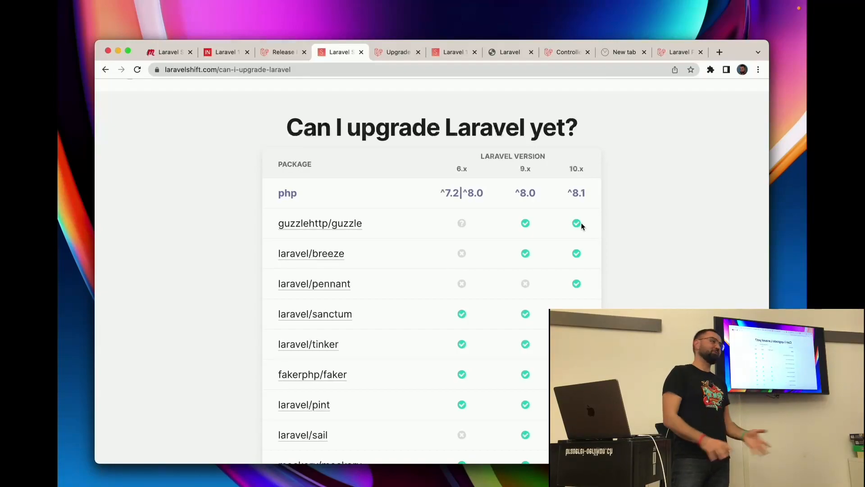
scroll(down, 3)
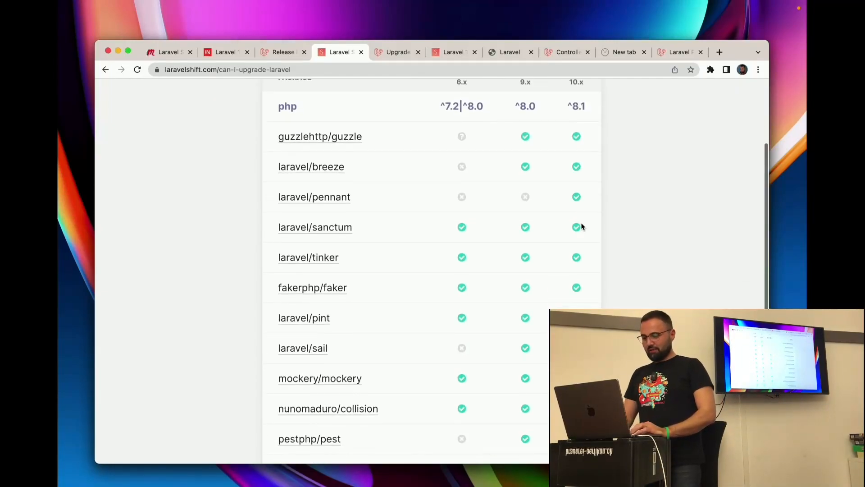
click(398, 51)
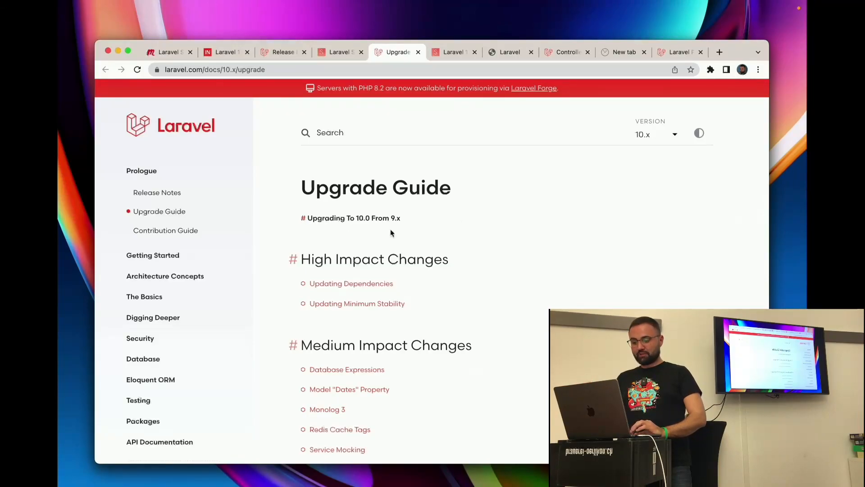
- Scroll the Upgrade Guide to the 'Upgrading To 10.0 From 9.x' section
scroll(down, 3)
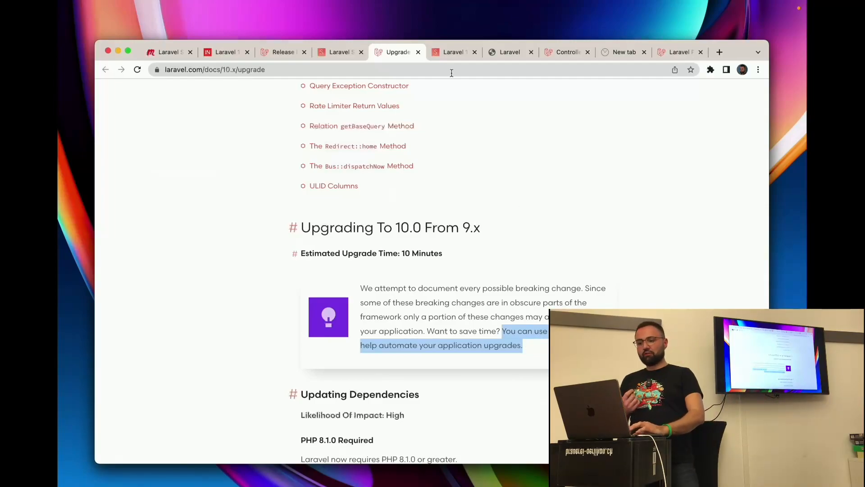
- Scroll through Shift's Laravel 9.x to 10.x page and its 8-commit example PR
click(452, 52)
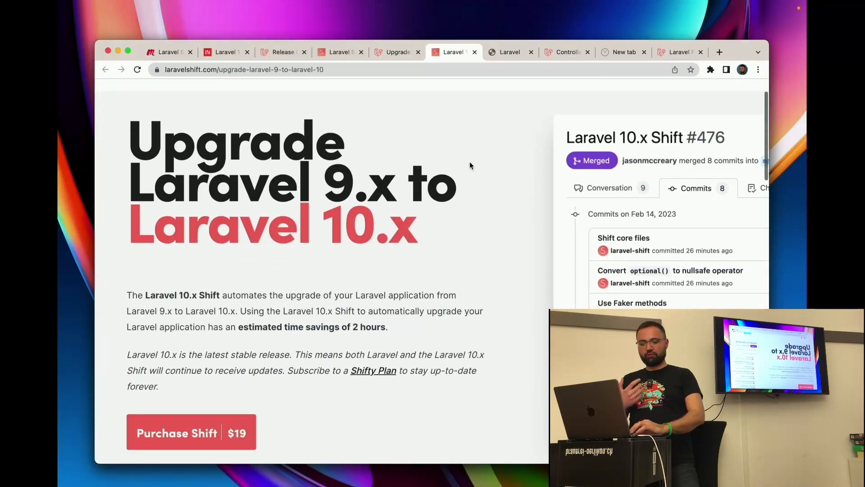
scroll(down, 3)
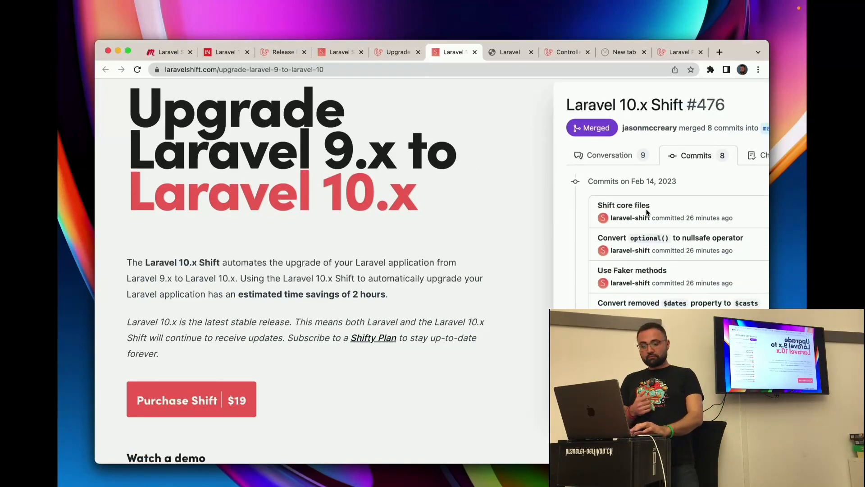
mouse_move(563, 187)
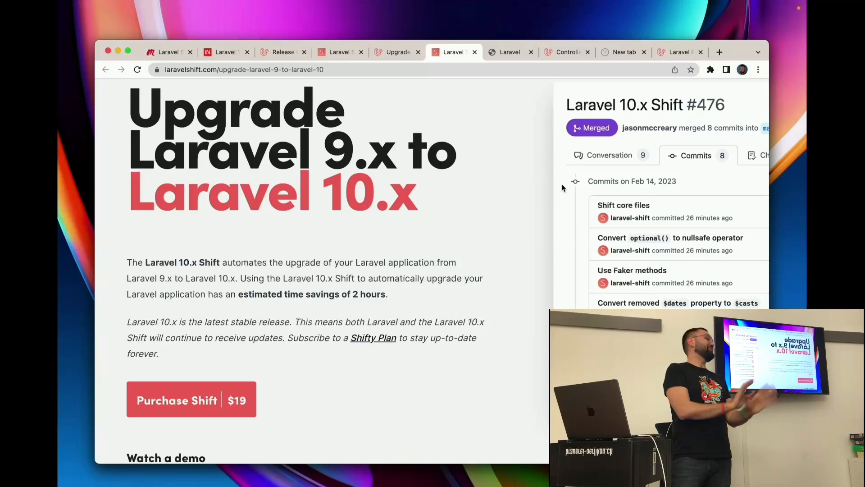
scroll(down, 3)
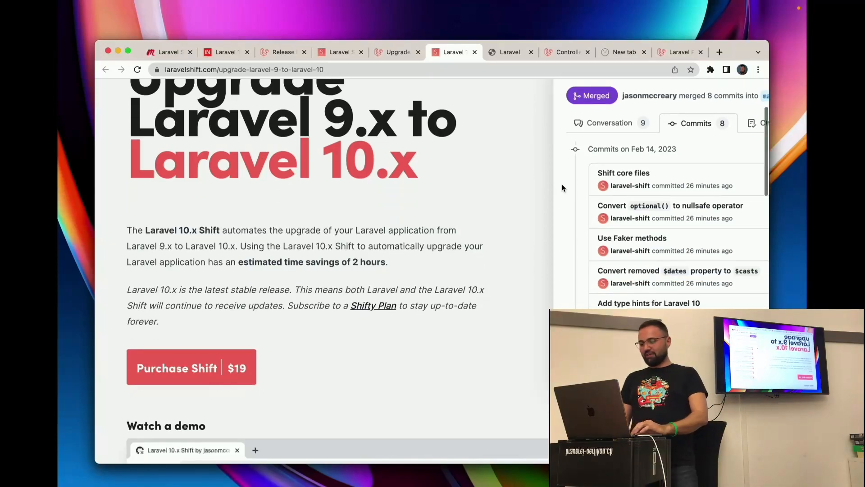